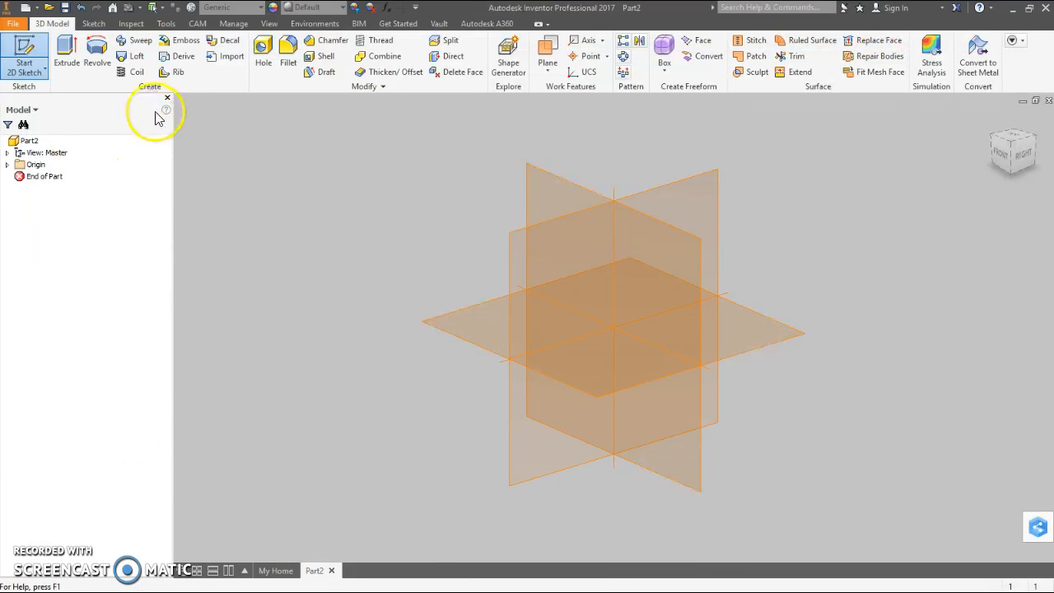
pyautogui.moveTo(544, 144)
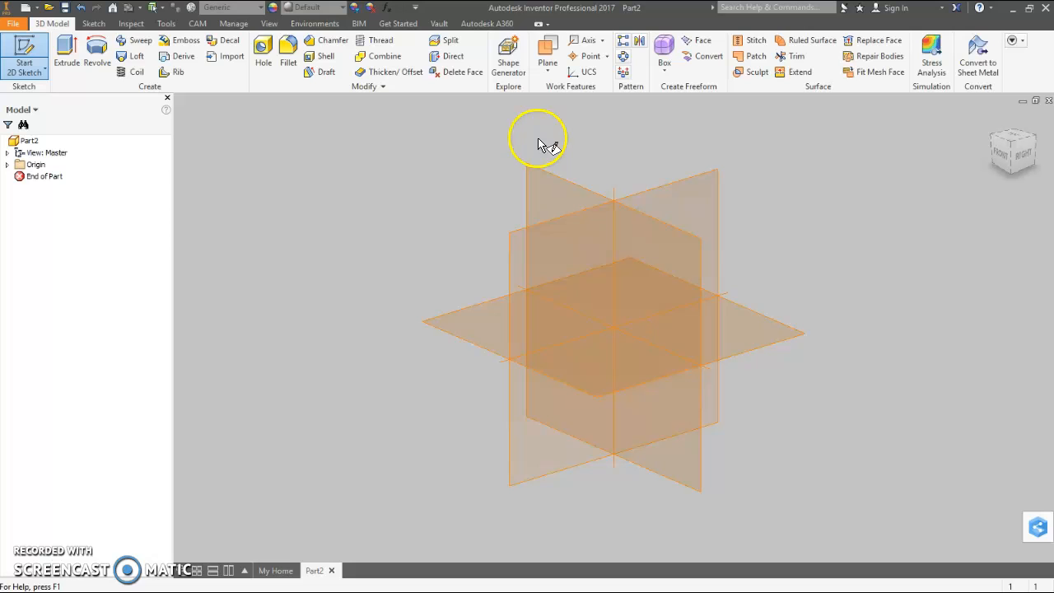
# - Draw a 0.575 by 0.575 square sketch centred on the origin of the XY plane
pyautogui.click(510, 346)
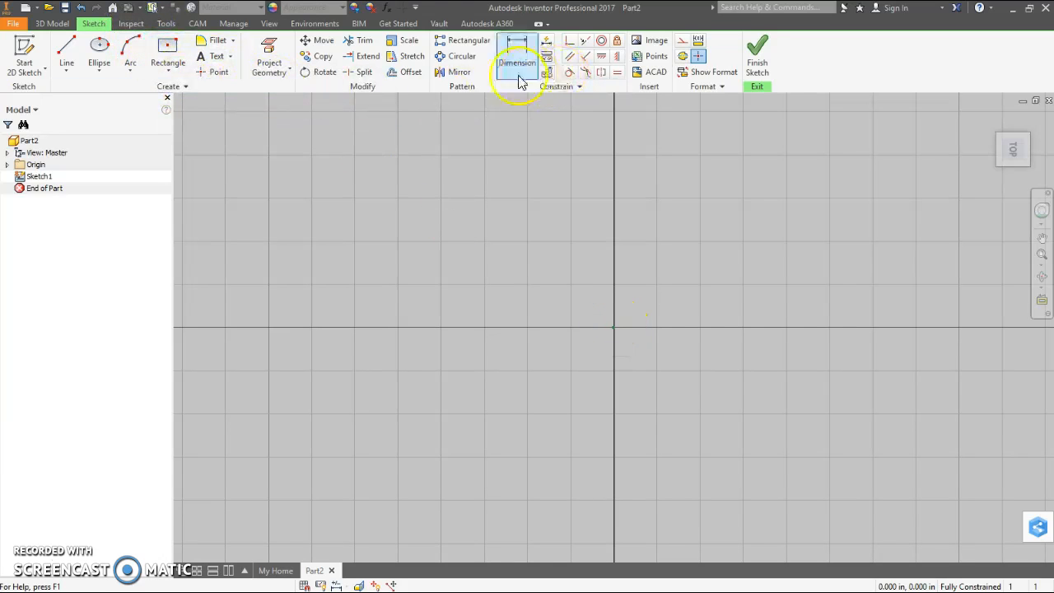
pyautogui.moveTo(168, 62)
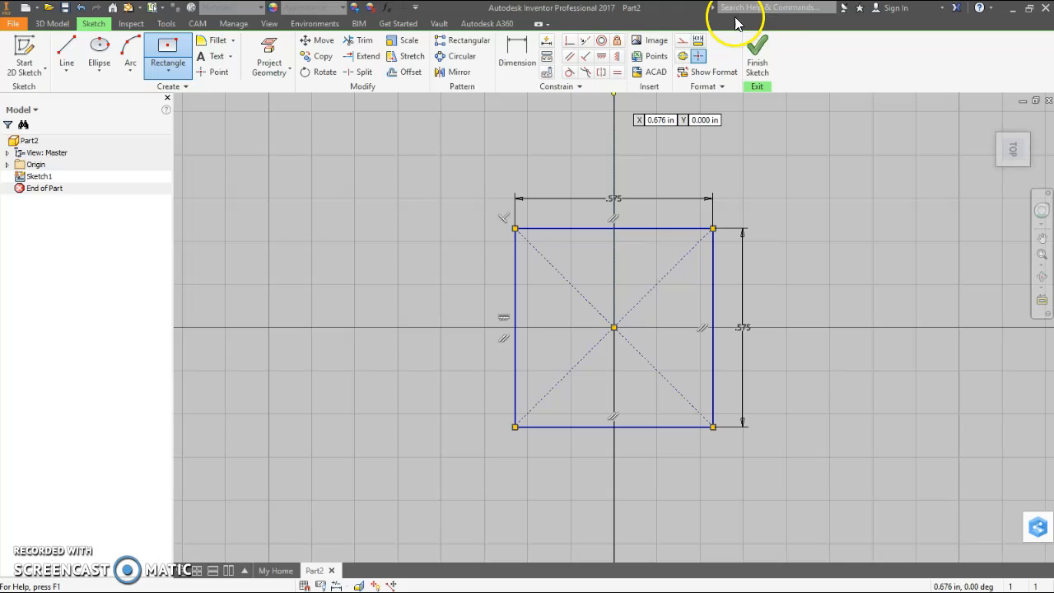
pyautogui.click(756, 57)
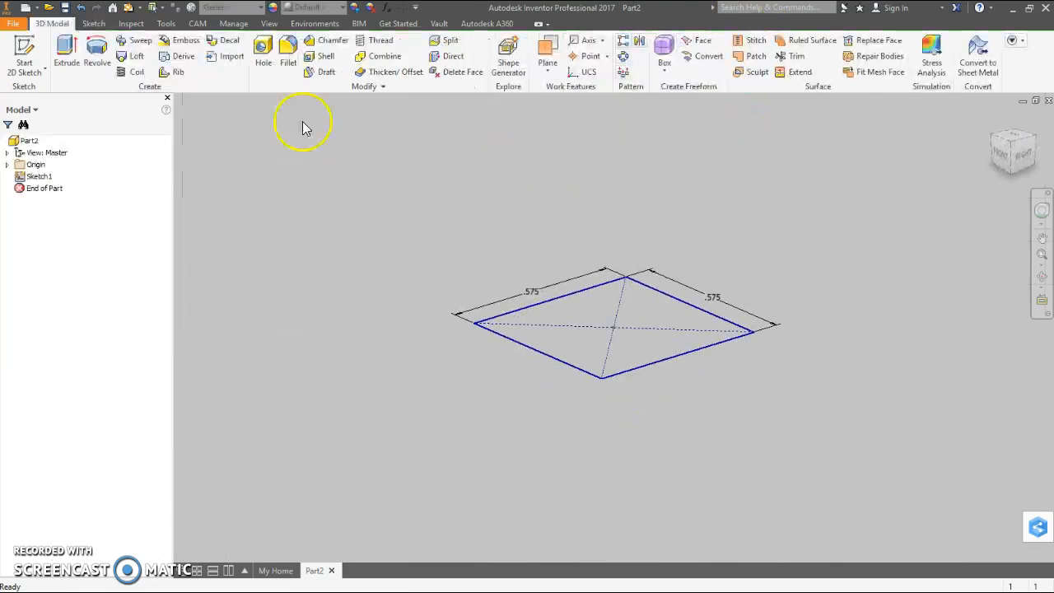
# - Extrude the 0.575 square 0.3 to create the Extrusion1 base block
pyautogui.click(66, 49)
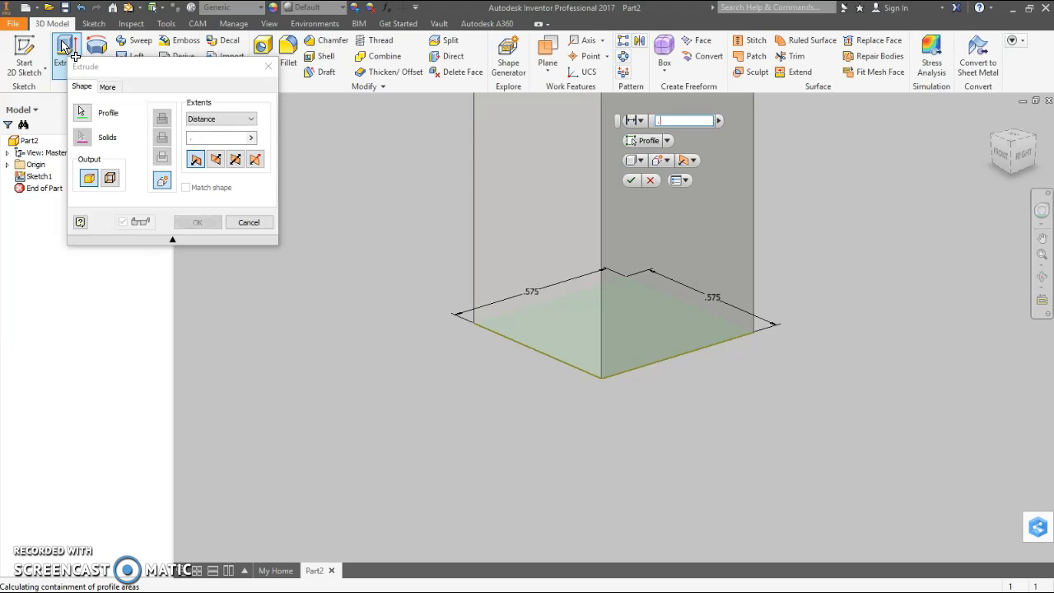
pyautogui.write('.3')
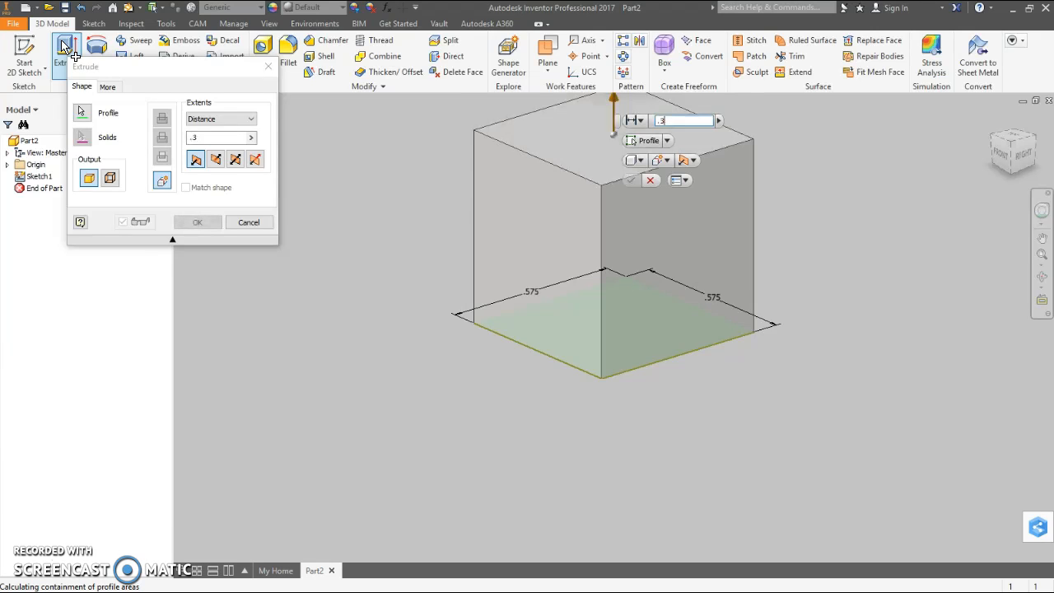
pyautogui.click(196, 221)
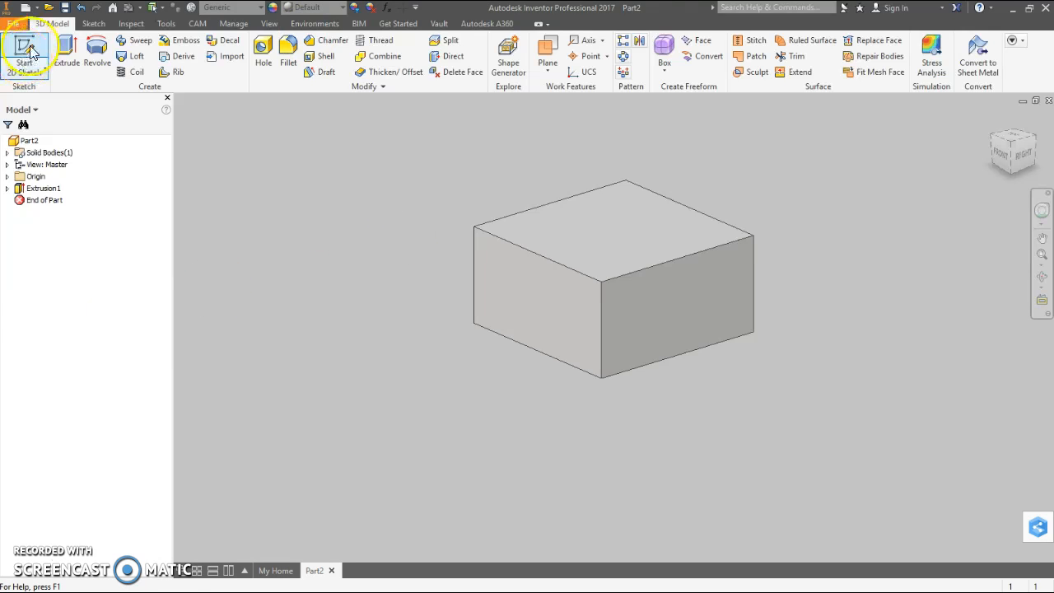
# - Sketch a centred ellipse on the block's top face with axes 0.236 and 0.155
pyautogui.click(24, 49)
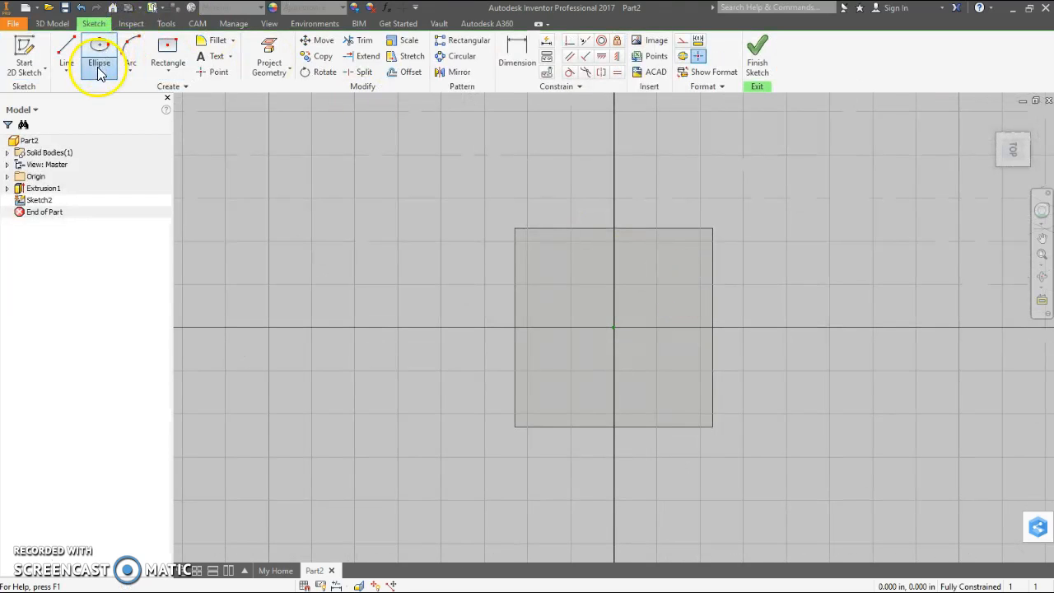
pyautogui.click(99, 62)
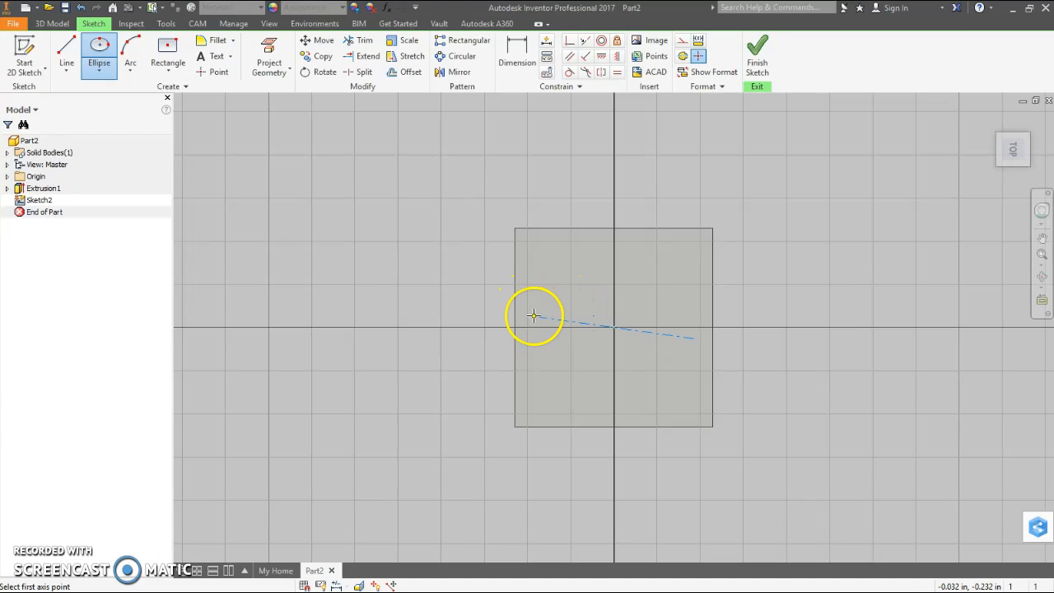
pyautogui.click(534, 315)
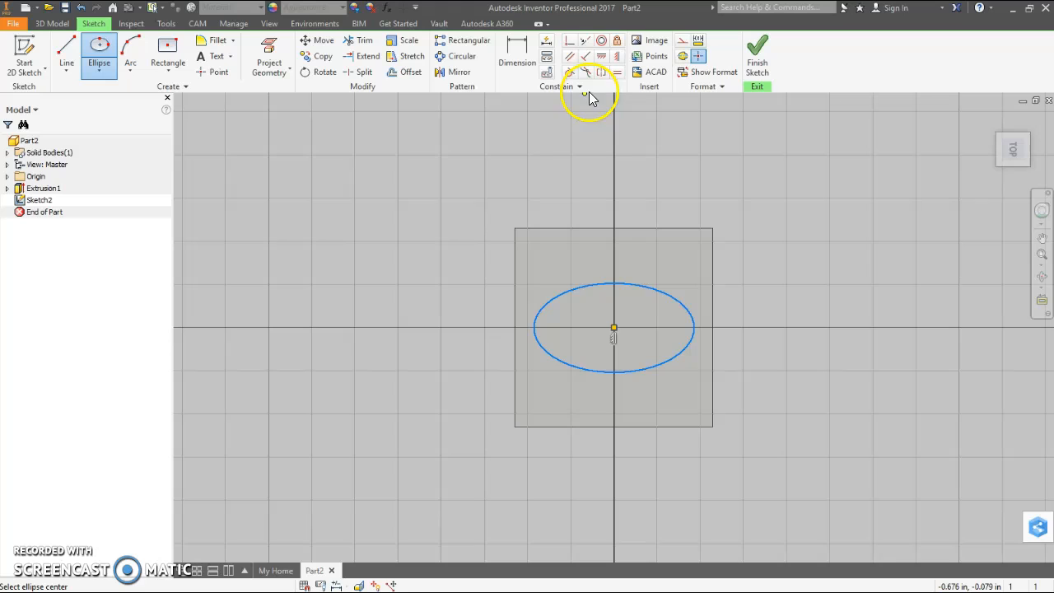
pyautogui.click(517, 50)
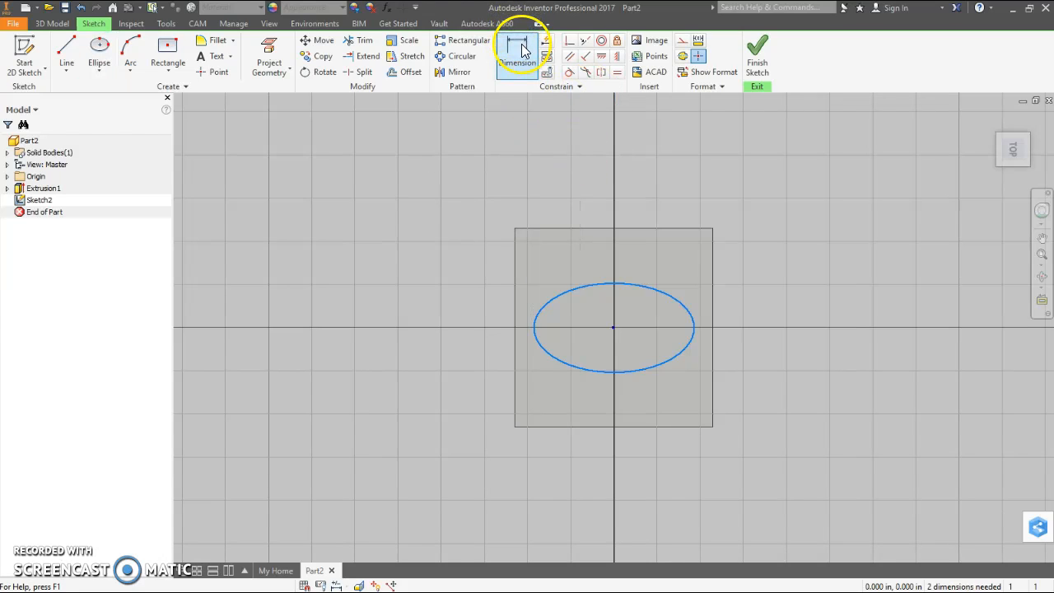
pyautogui.click(517, 51)
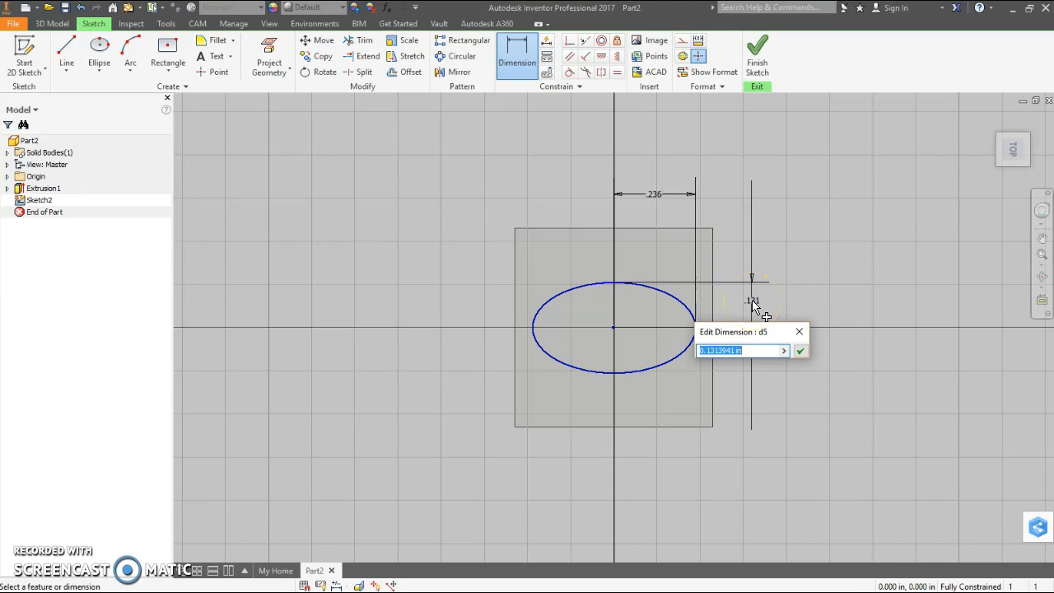
pyautogui.write('.155')
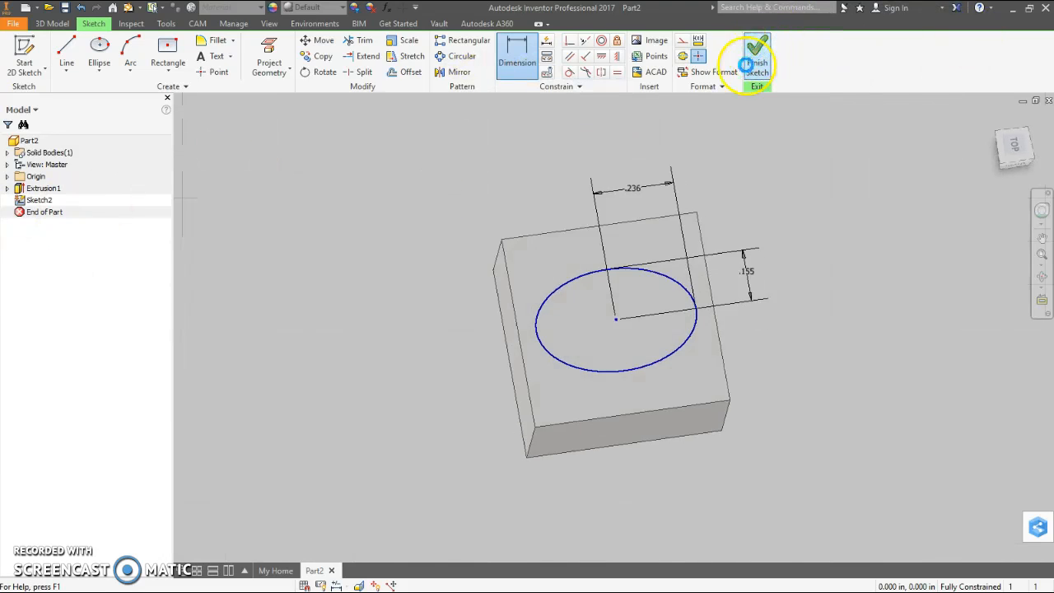
# - Finish the oval sketch and extrude it 0.1 into a raised boss
pyautogui.click(756, 66)
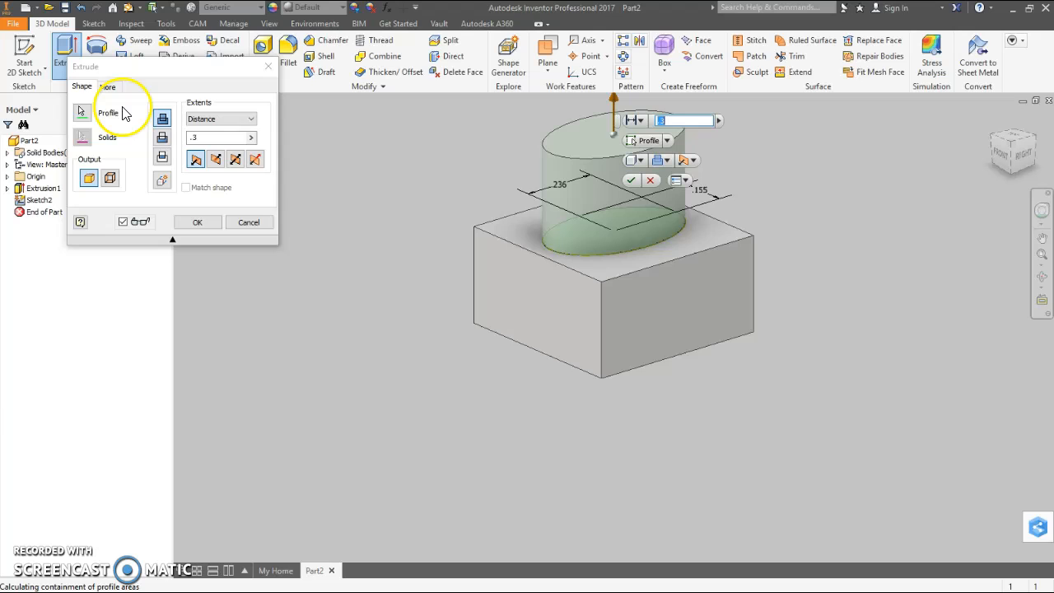
pyautogui.write('.1')
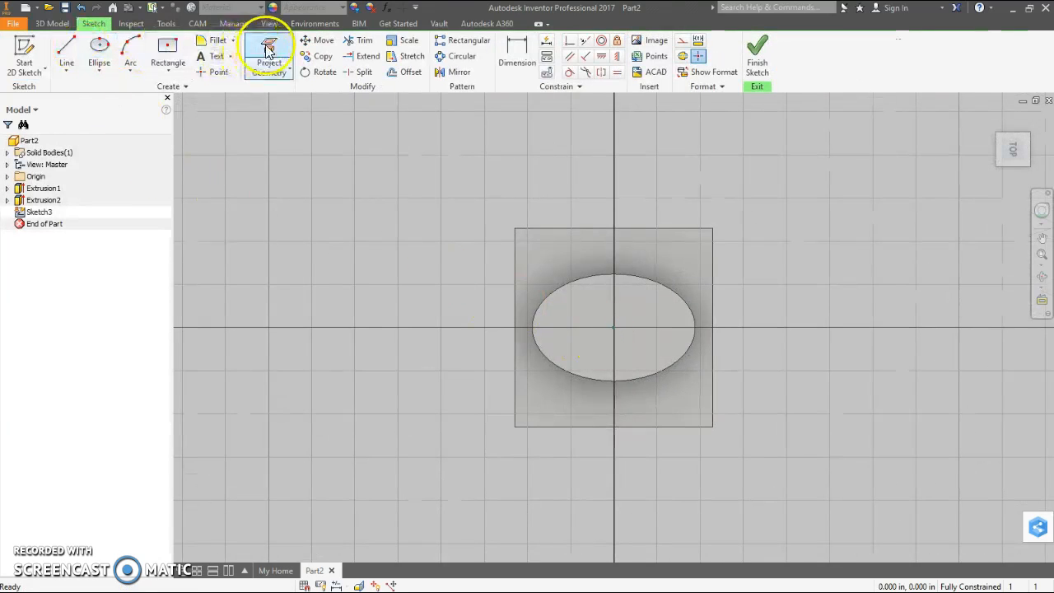
# - Project the boss's oval edge and offset it outward by 0.050
pyautogui.click(269, 55)
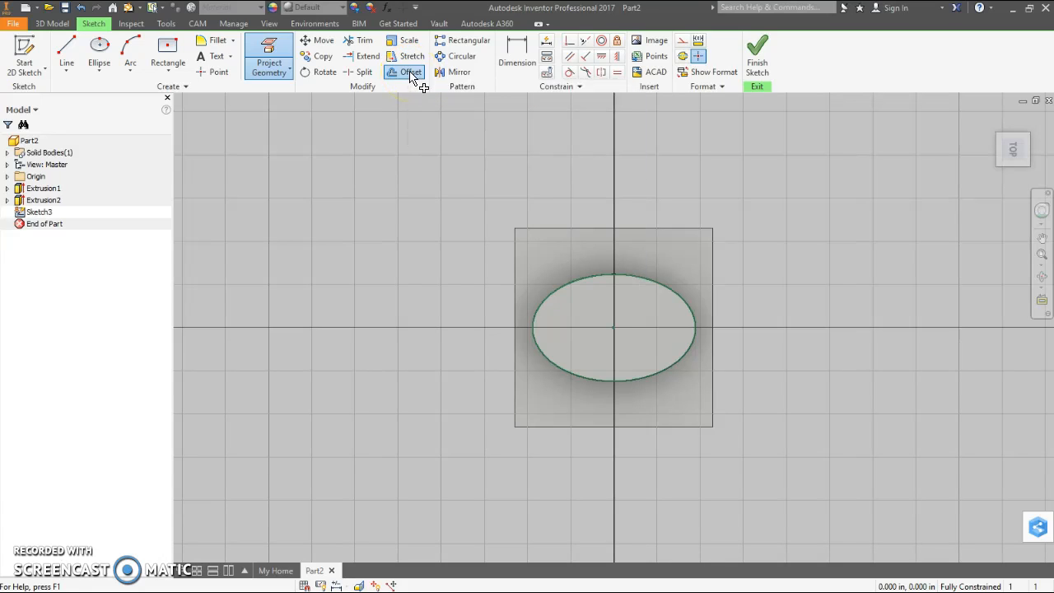
pyautogui.click(410, 72)
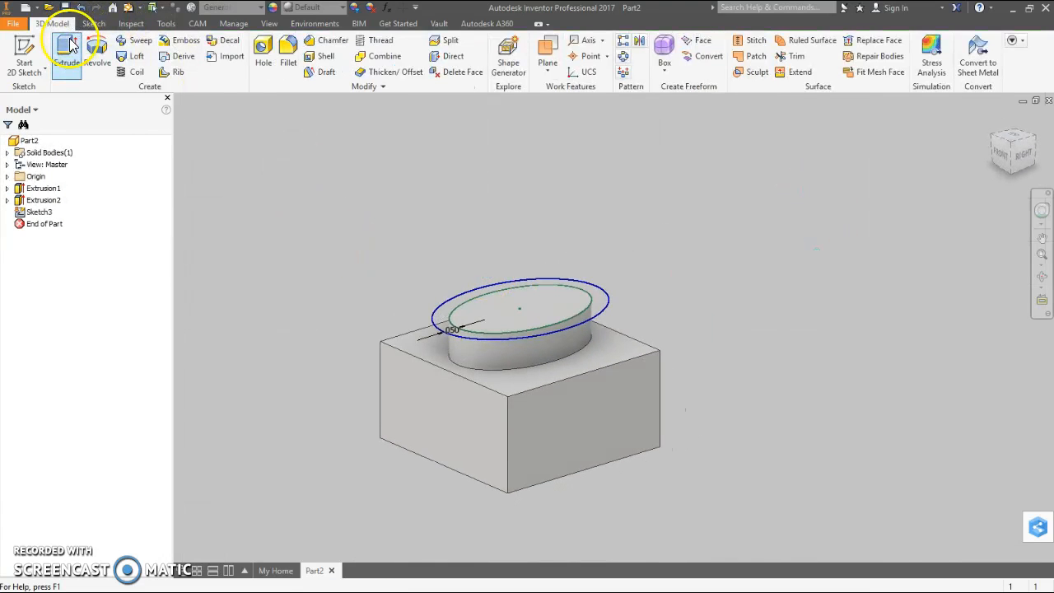
pyautogui.click(66, 51)
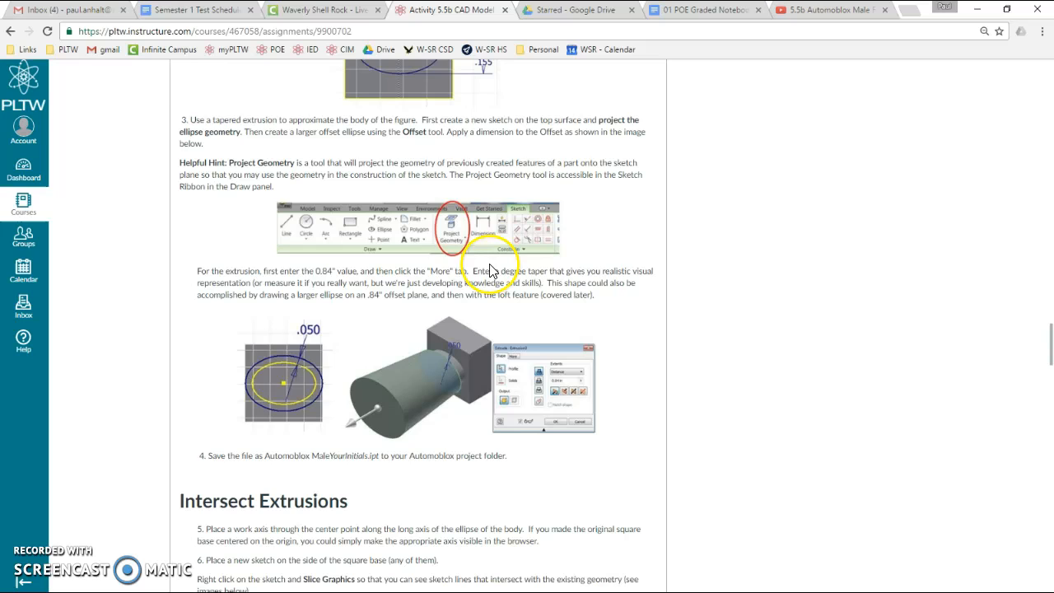
pyautogui.moveTo(369, 424)
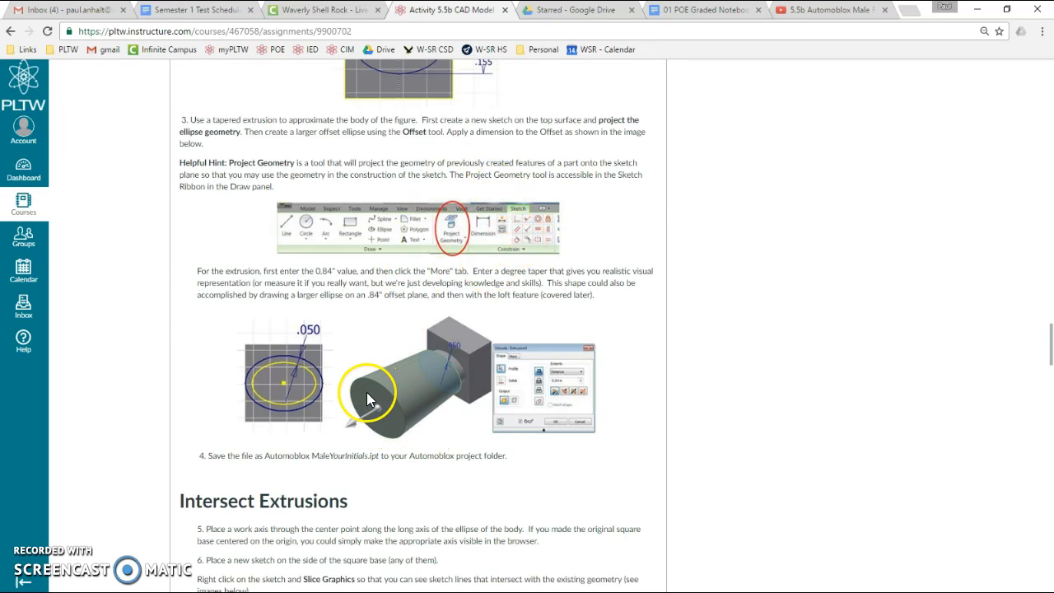
pyautogui.moveTo(412, 391)
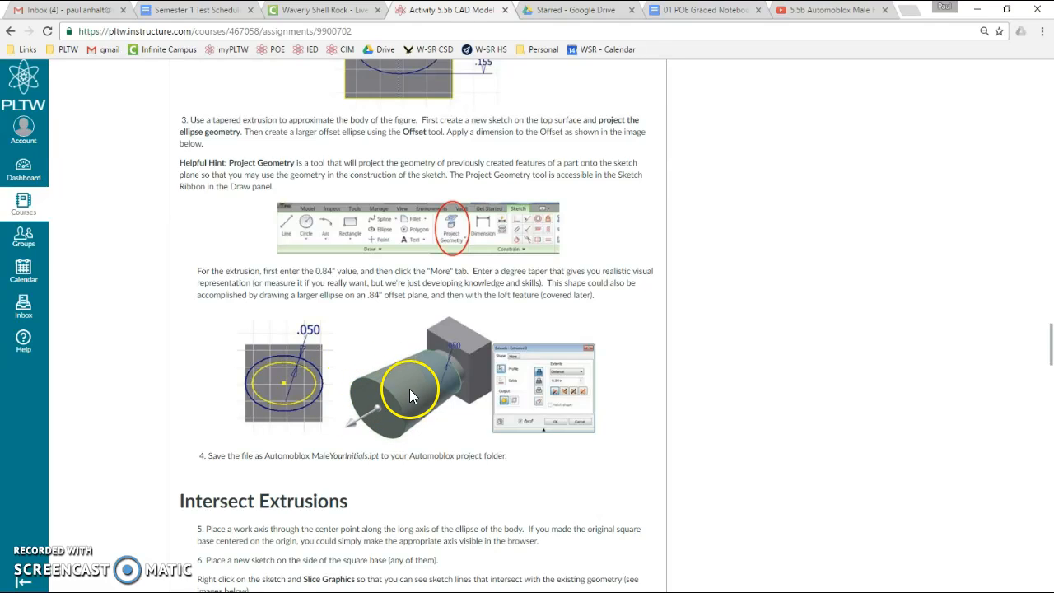
pyautogui.moveTo(379, 389)
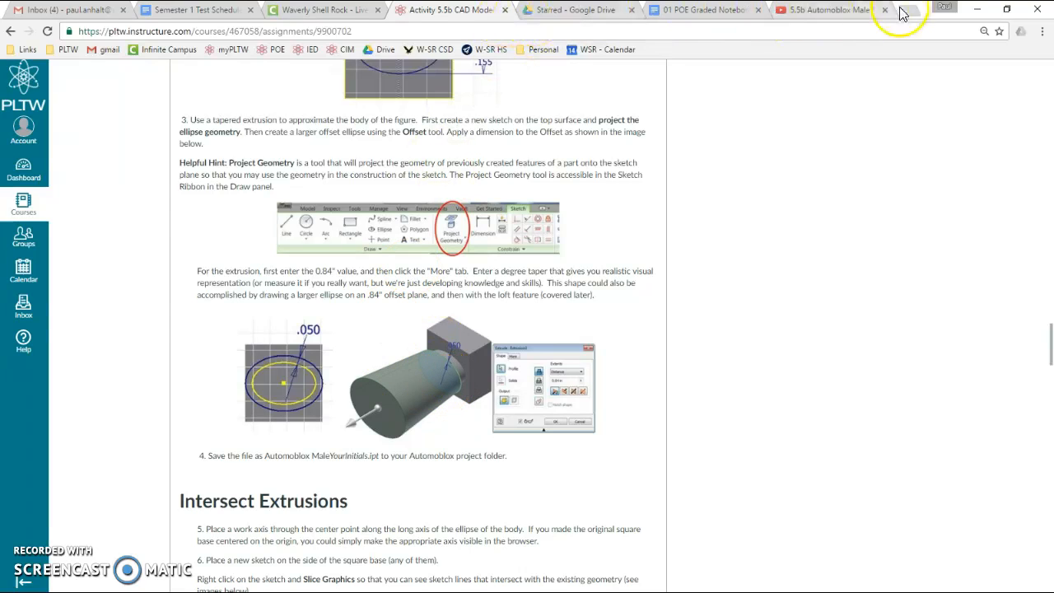
pyautogui.moveTo(914, 15)
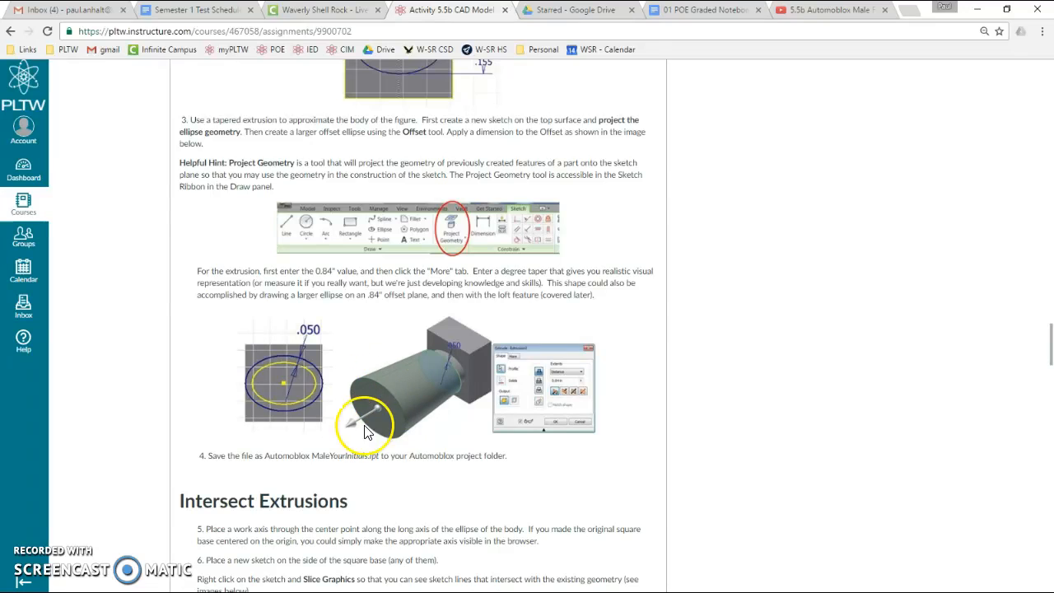
pyautogui.scroll(-3)
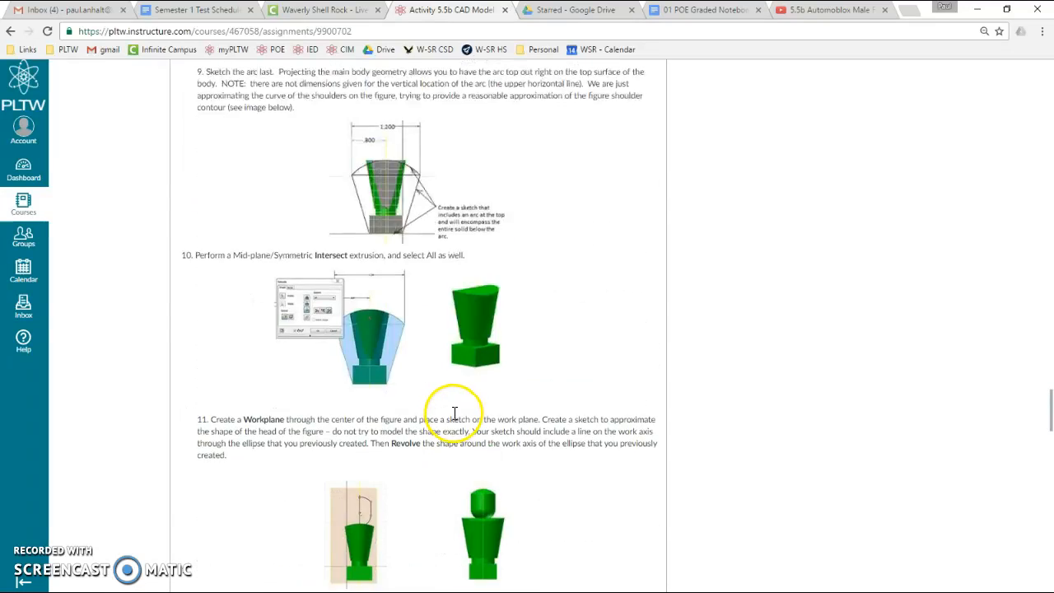
pyautogui.scroll(-3)
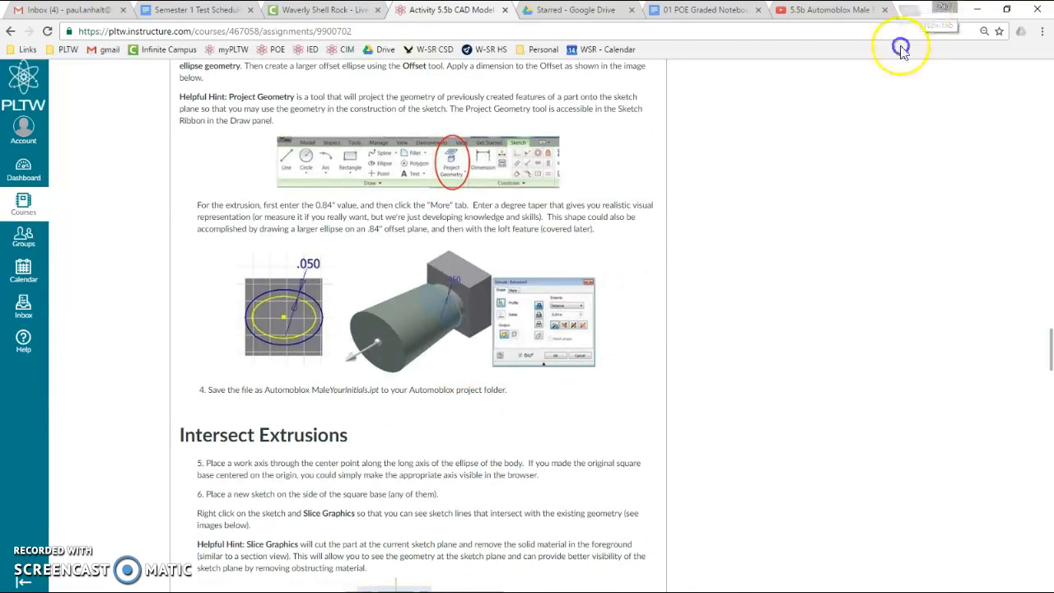
pyautogui.click(829, 9)
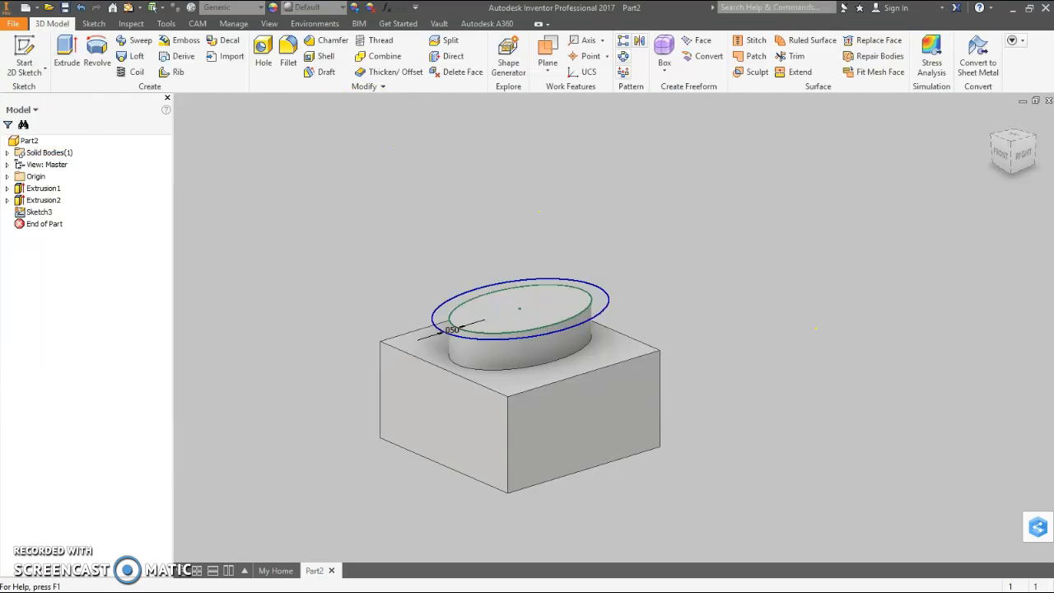
# - Extrude the outer oval profile 0.84 with a 6° taper as Extrusion3
pyautogui.click(66, 51)
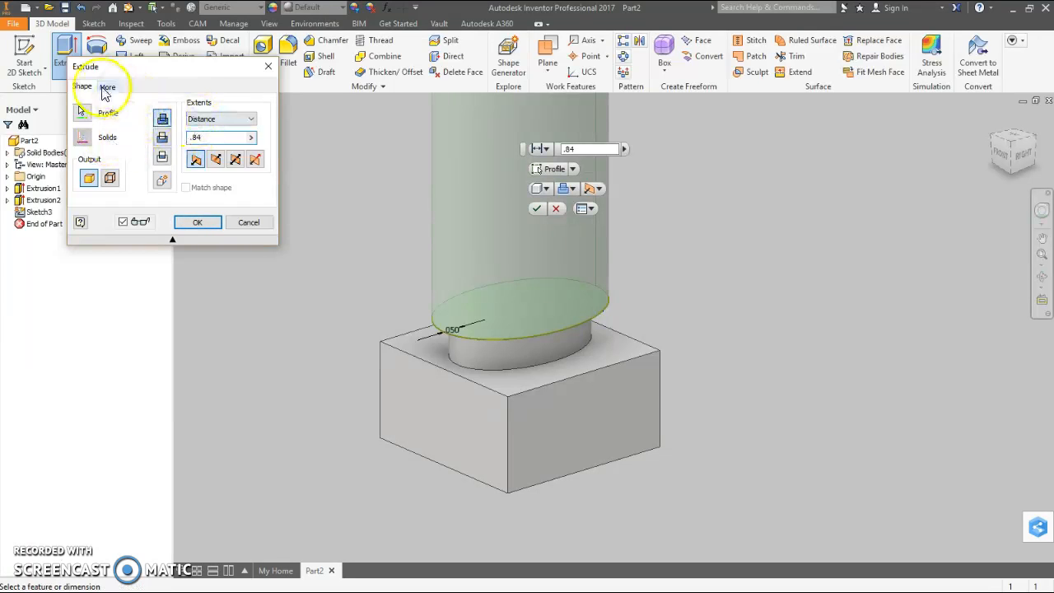
pyautogui.click(108, 86)
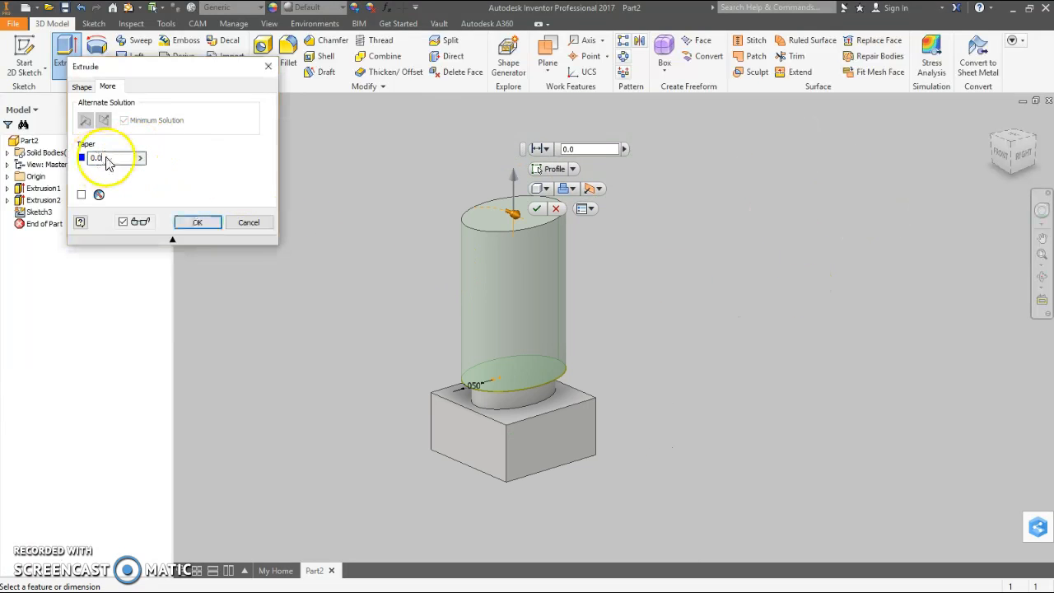
pyautogui.click(107, 157)
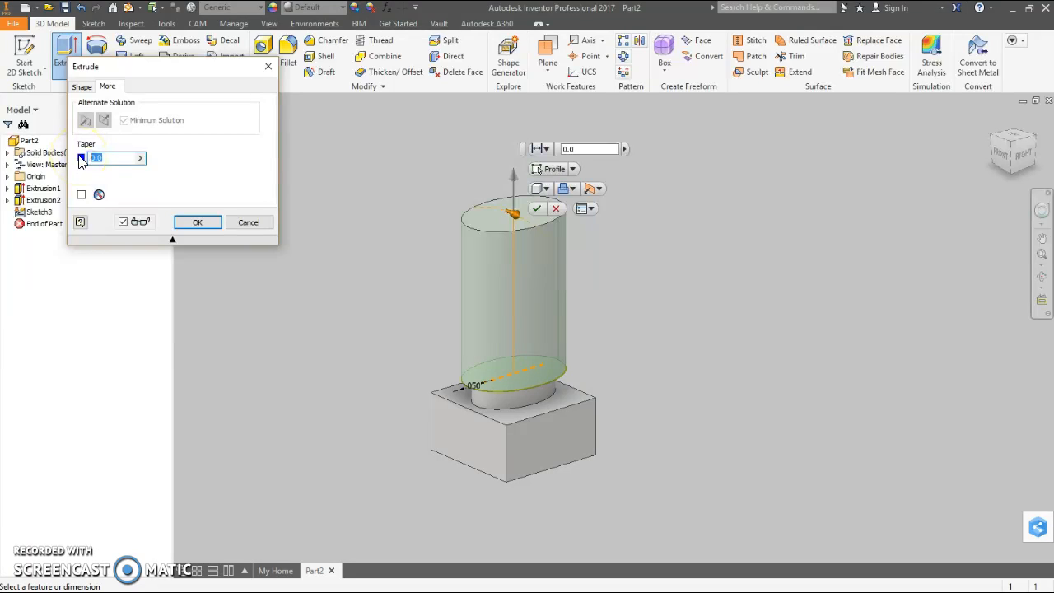
pyautogui.write('6')
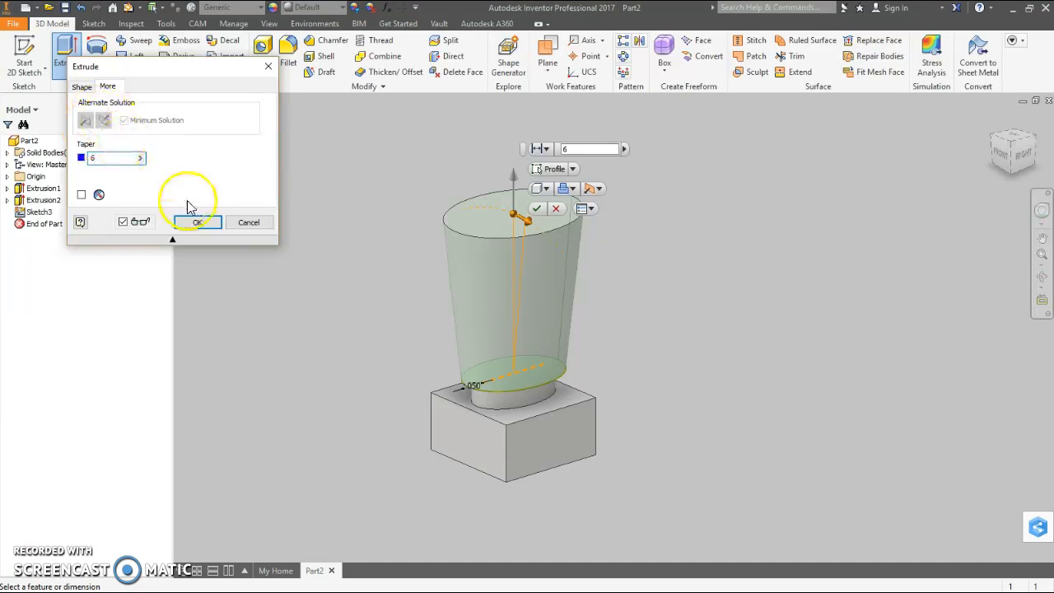
pyautogui.click(196, 222)
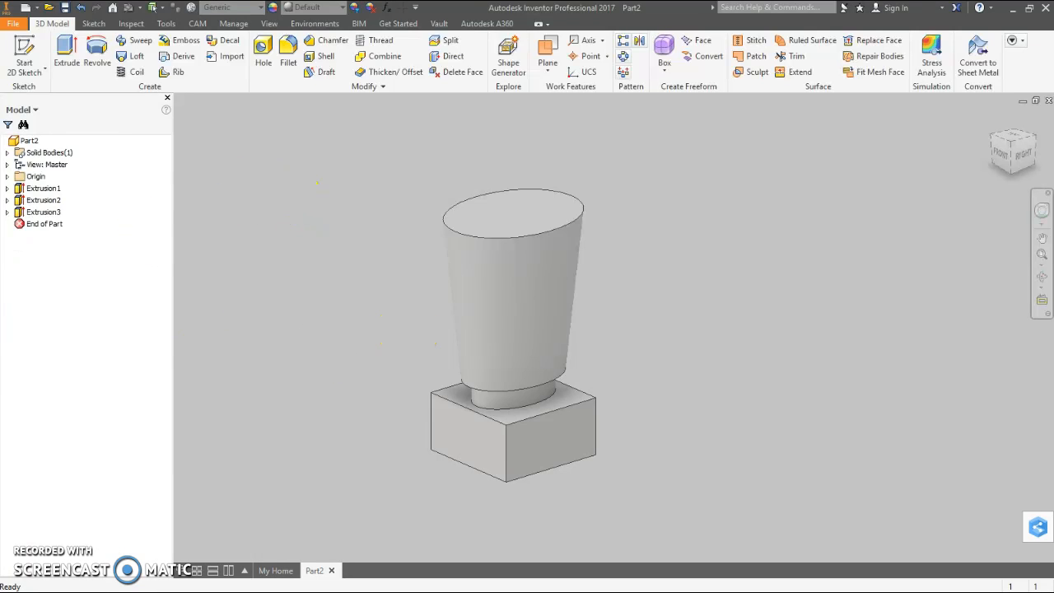
pyautogui.moveTo(303, 270)
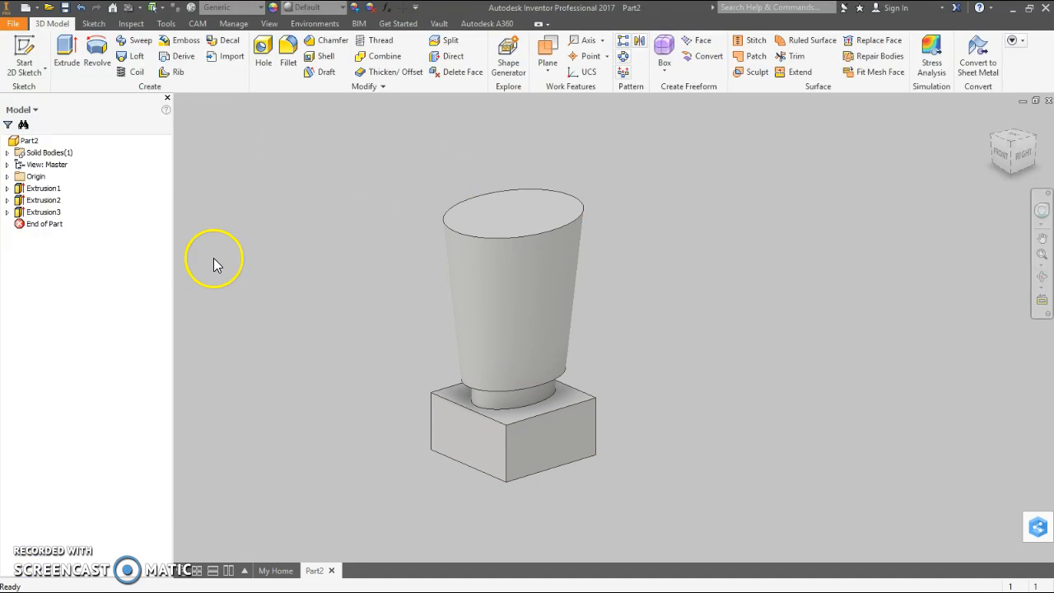
pyautogui.moveTo(337, 144)
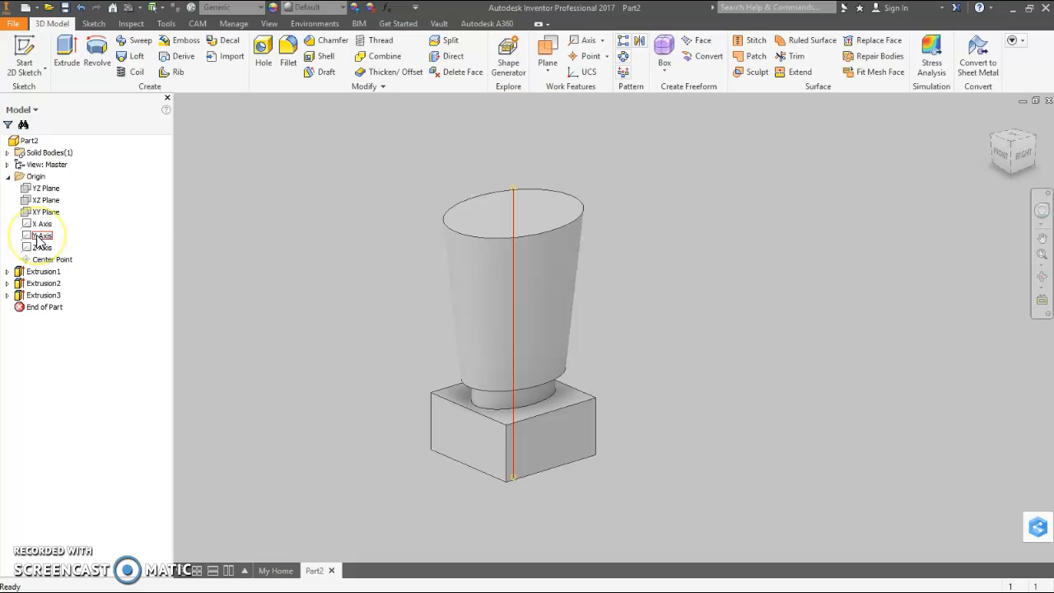
# - Create Work Axis1 through the centre of the body's bottom circular edge
pyautogui.rightClick(41, 235)
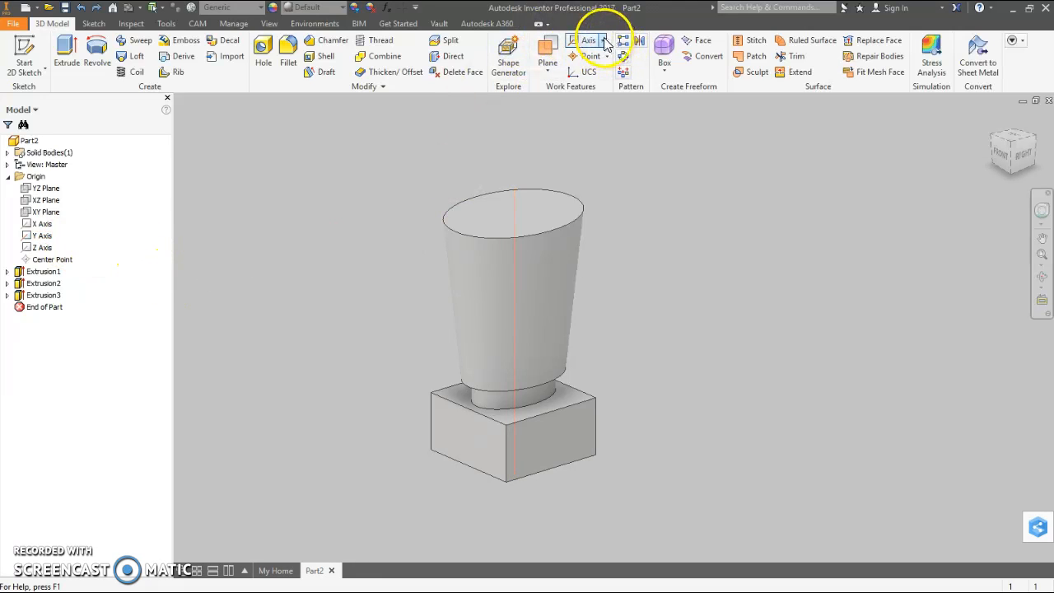
pyautogui.click(604, 40)
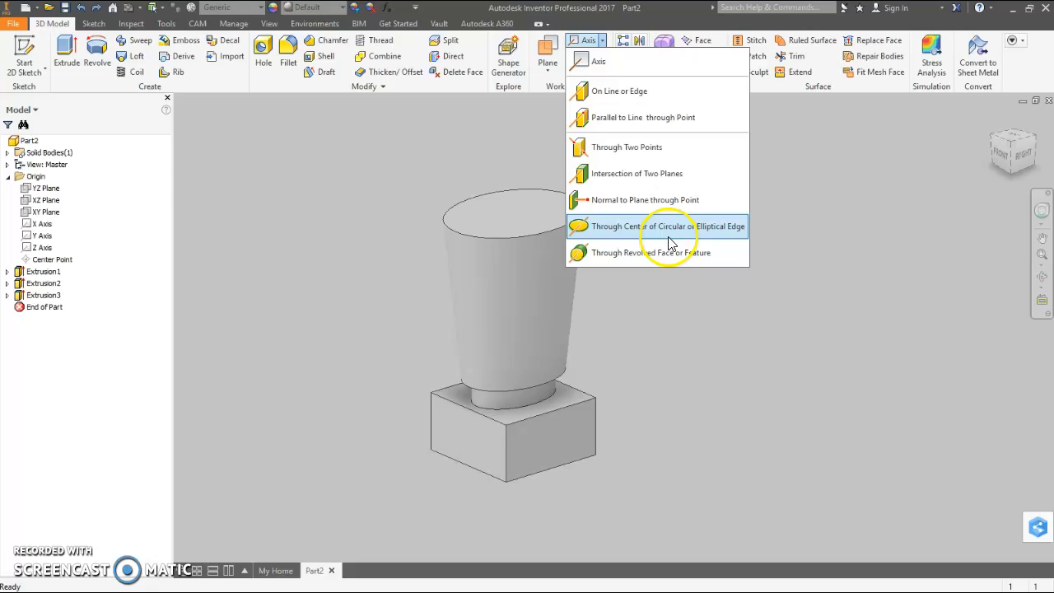
pyautogui.moveTo(662, 237)
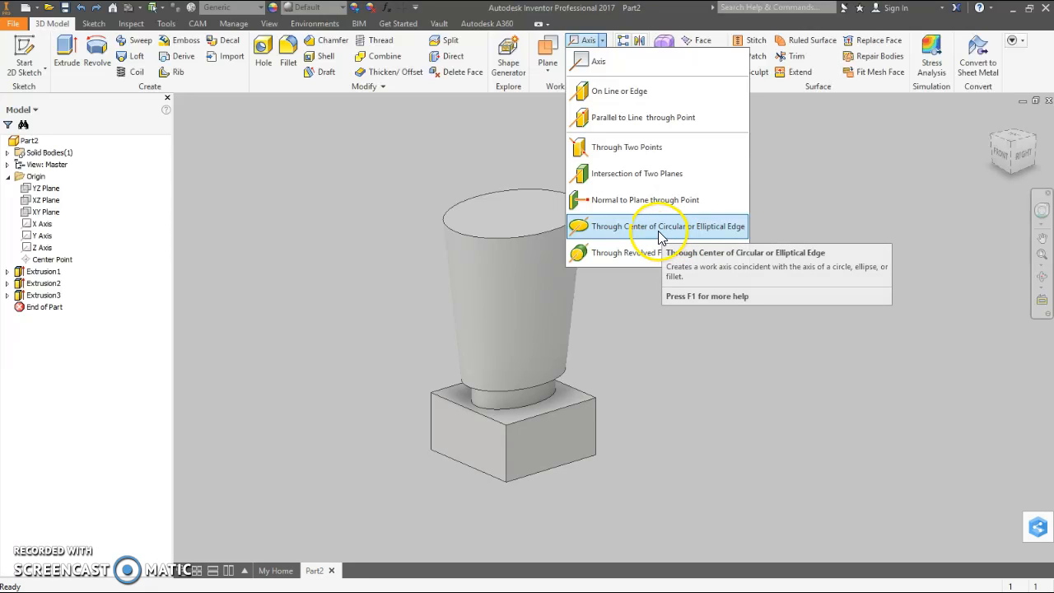
pyautogui.click(659, 225)
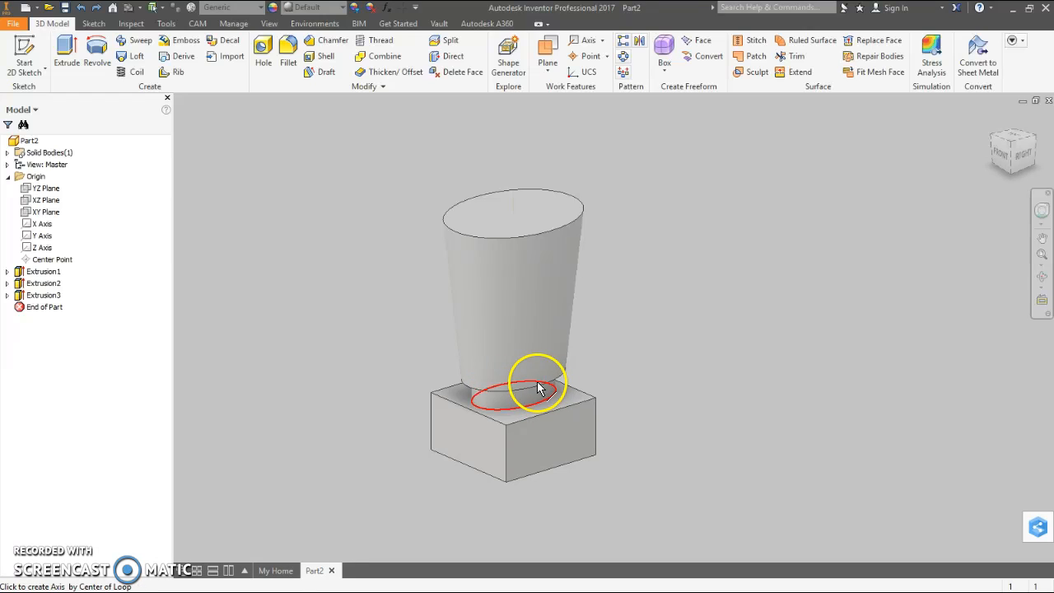
pyautogui.click(539, 386)
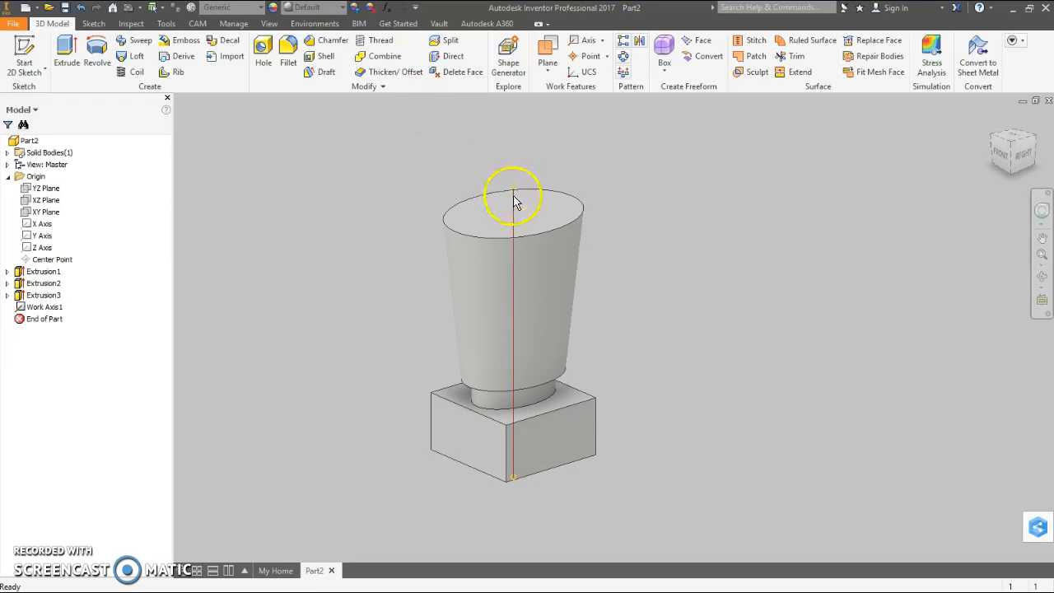
pyautogui.click(45, 307)
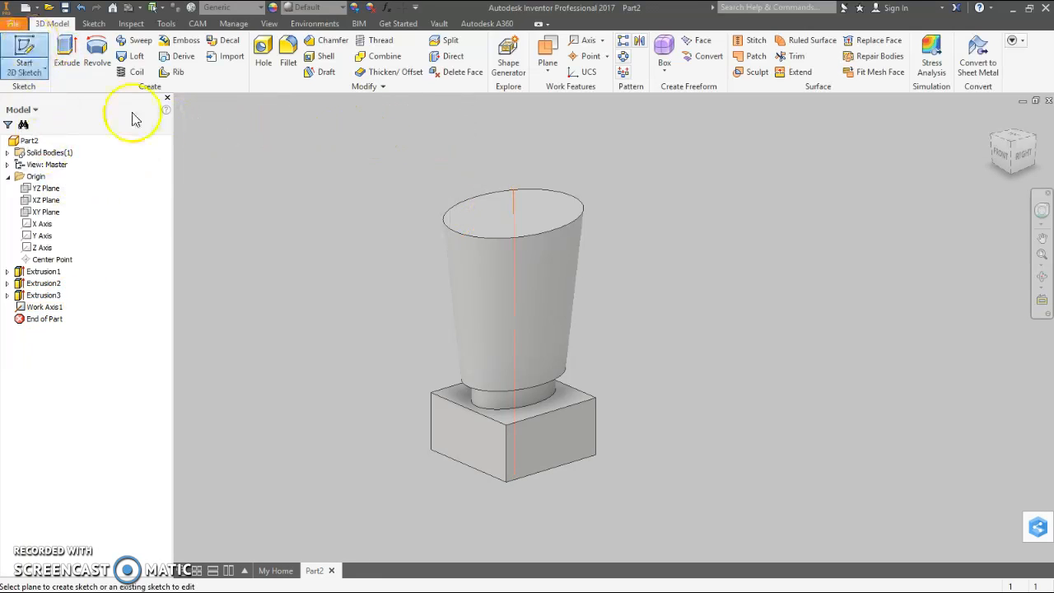
pyautogui.click(556, 436)
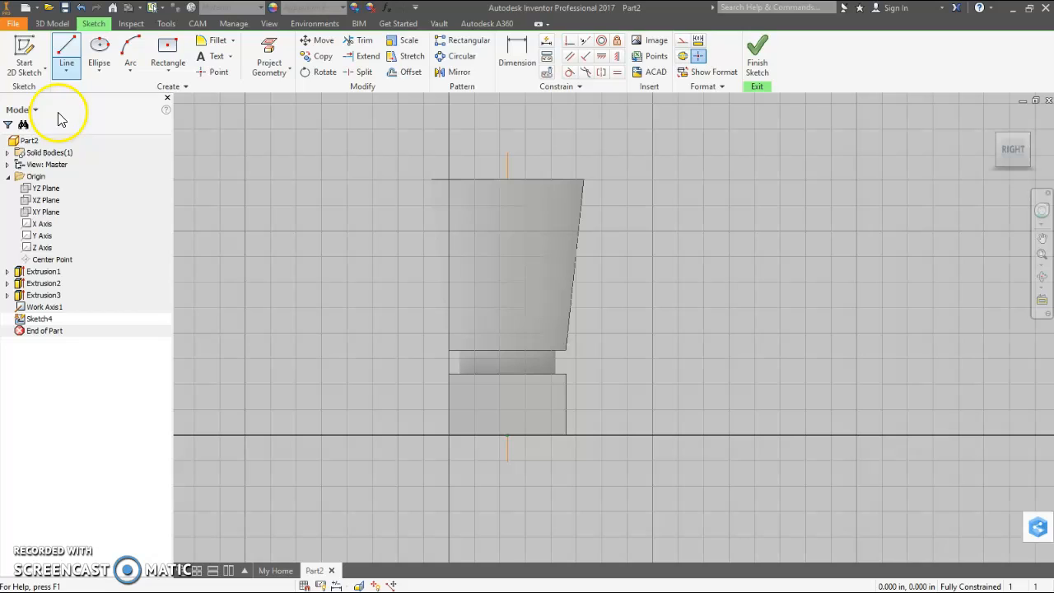
pyautogui.rightClick(523, 375)
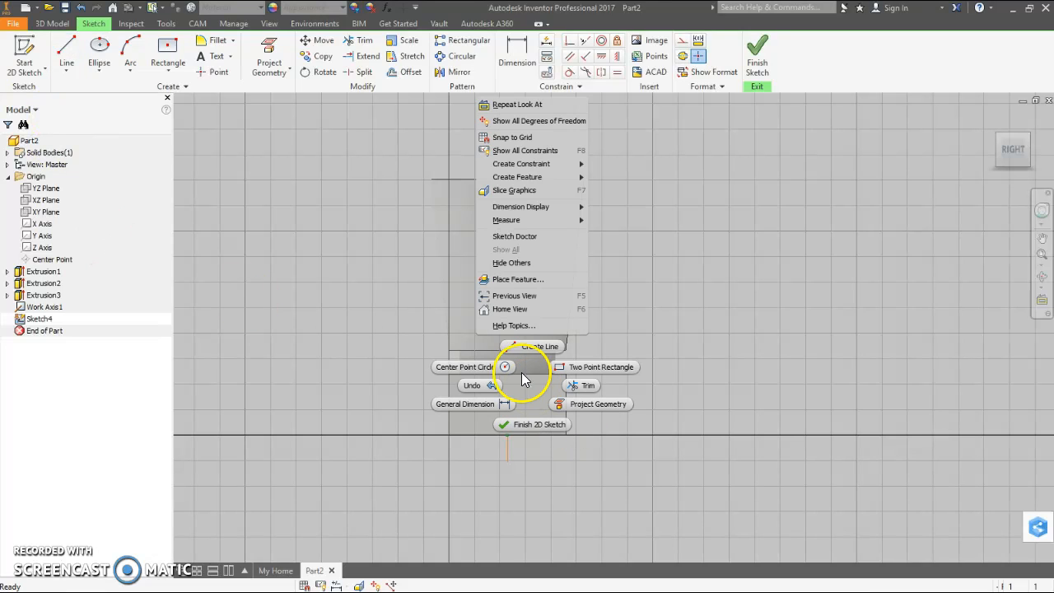
pyautogui.moveTo(540, 190)
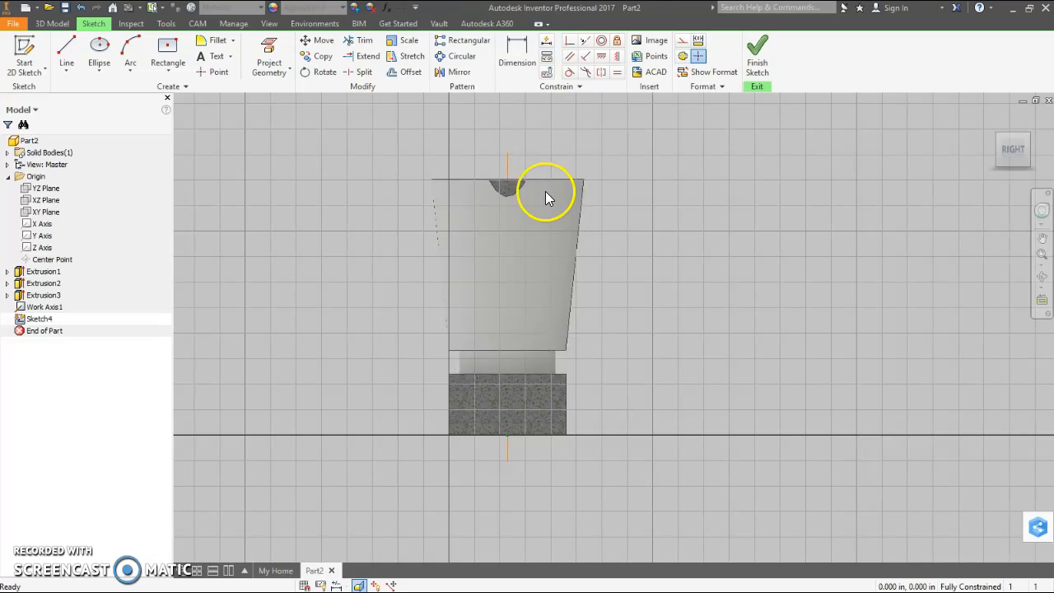
pyautogui.moveTo(694, 244)
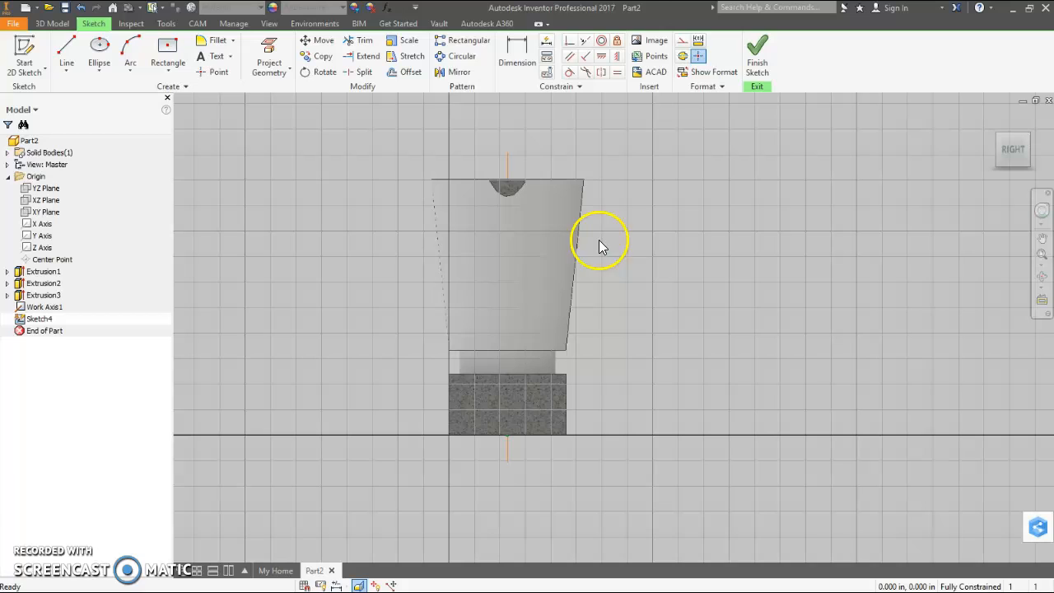
pyautogui.moveTo(630, 181)
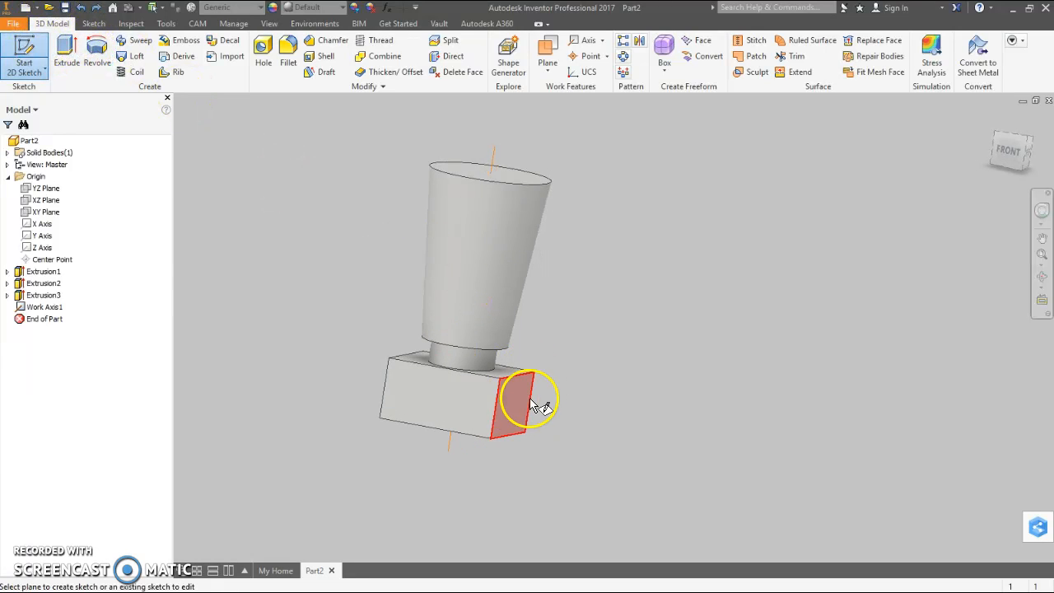
# - Start Sketch4 on the block's front face and project the work axis and body top edge
pyautogui.click(517, 403)
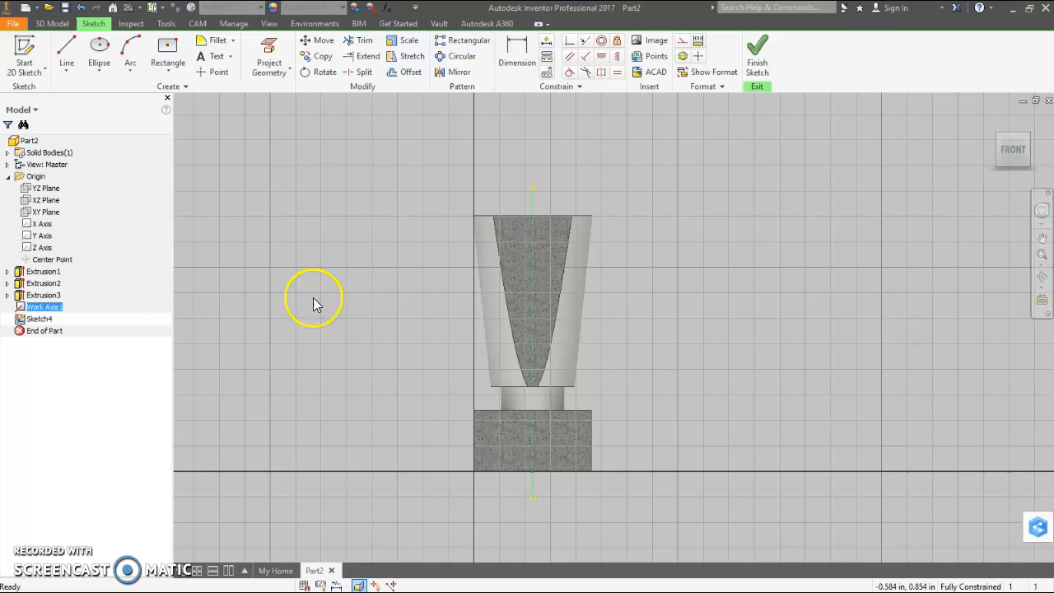
pyautogui.moveTo(626, 280)
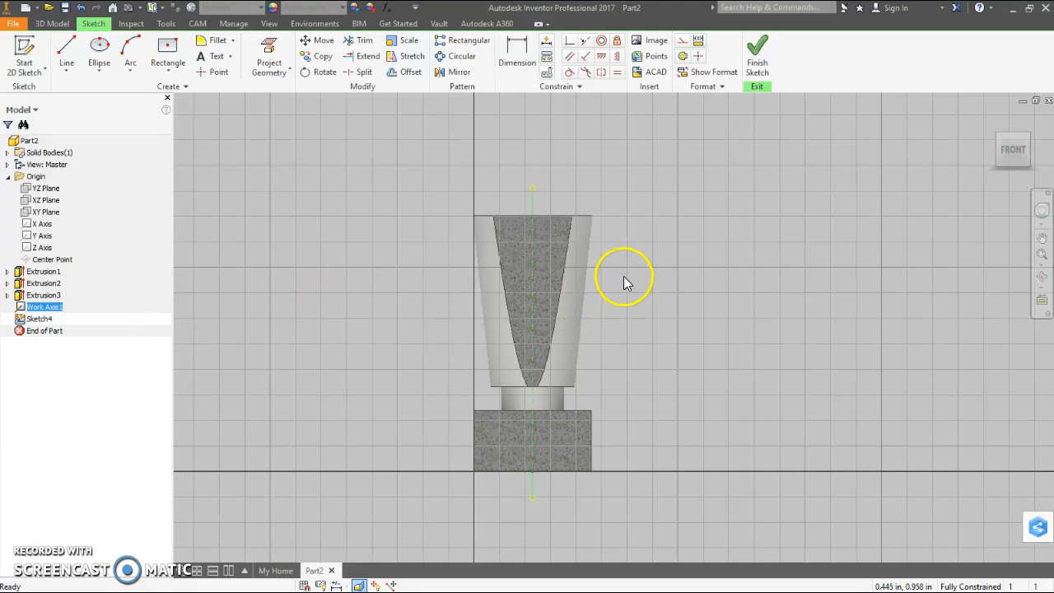
pyautogui.moveTo(504, 268)
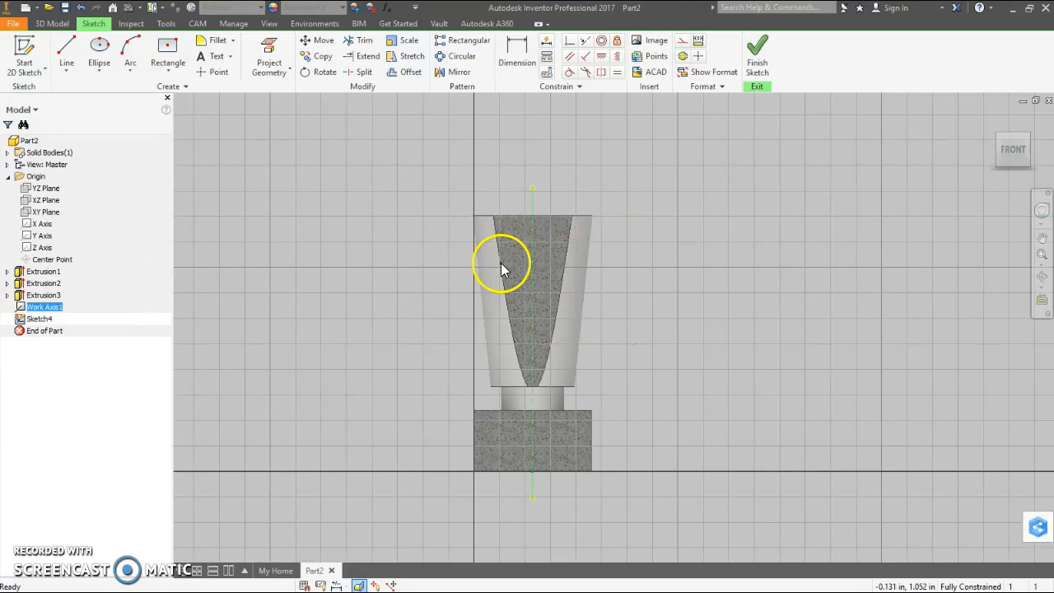
pyautogui.moveTo(550, 277)
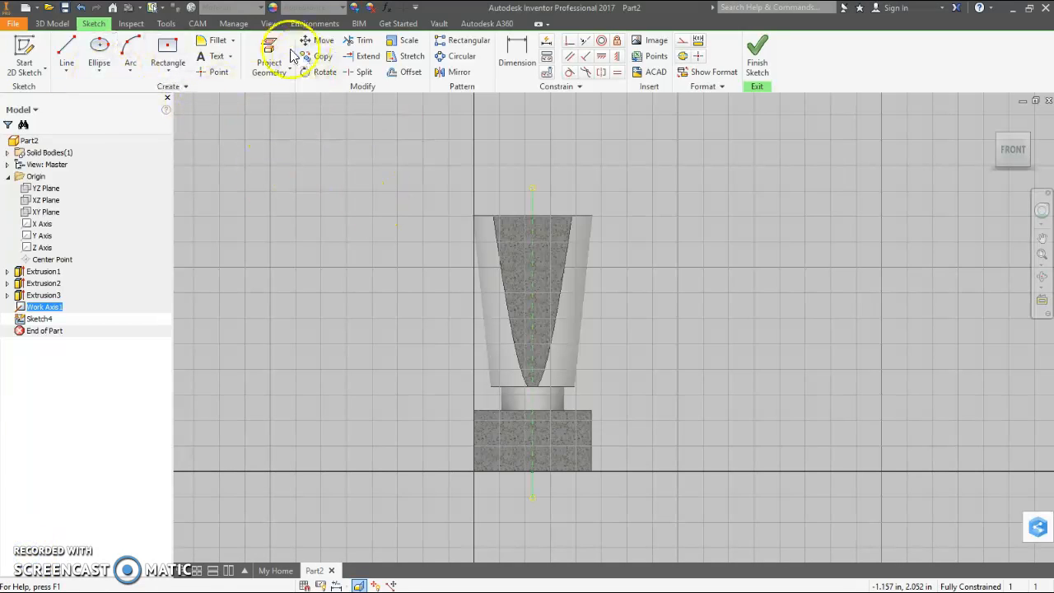
pyautogui.click(269, 55)
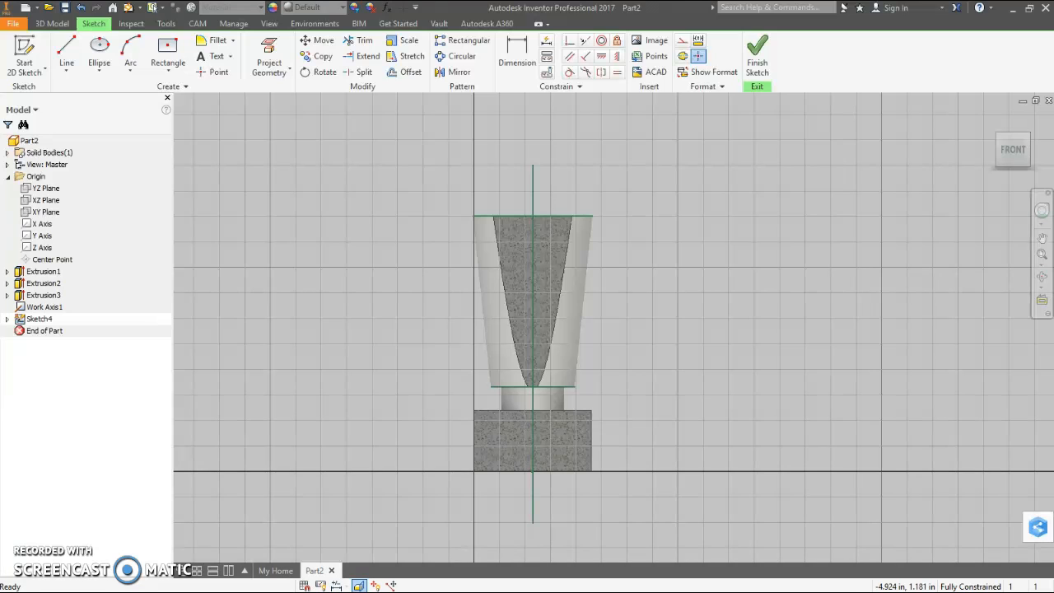
# - Return to the Activity 5.5b steps for the arc outline and intersect extrusion
pyautogui.click(66, 49)
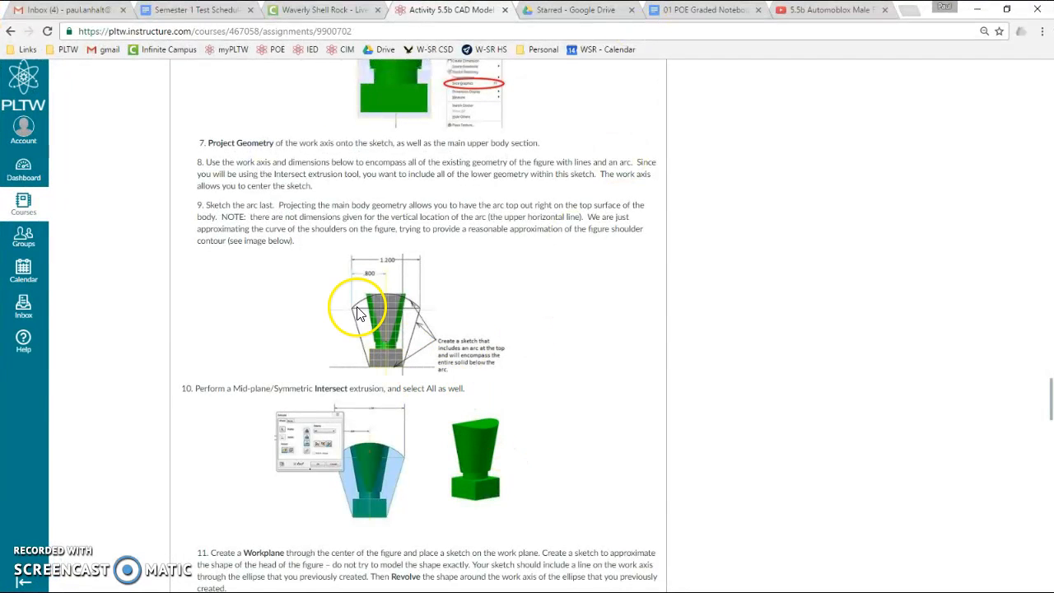
pyautogui.moveTo(412, 276)
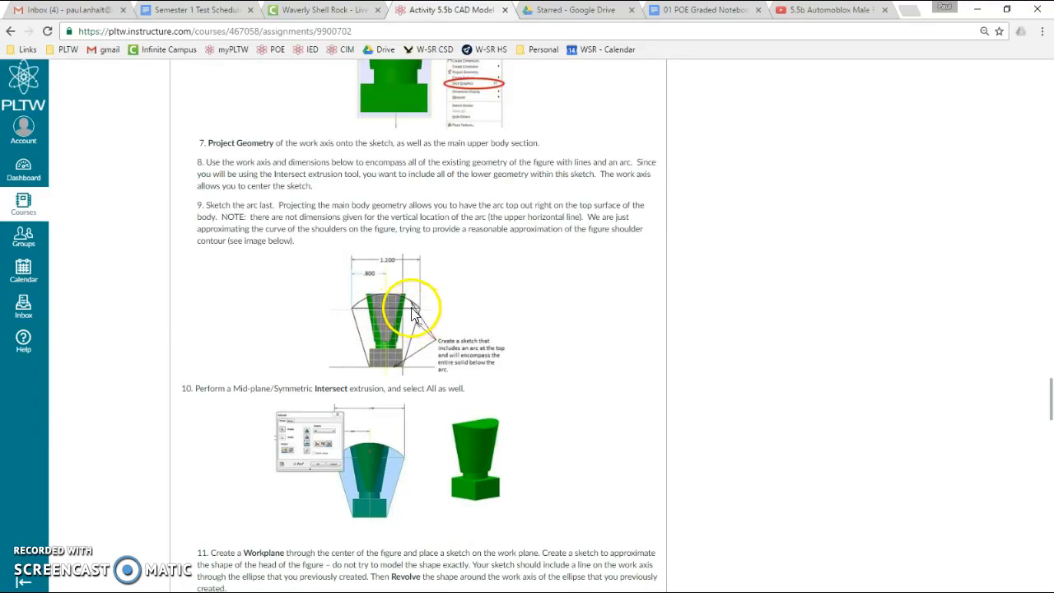
pyautogui.moveTo(358, 307)
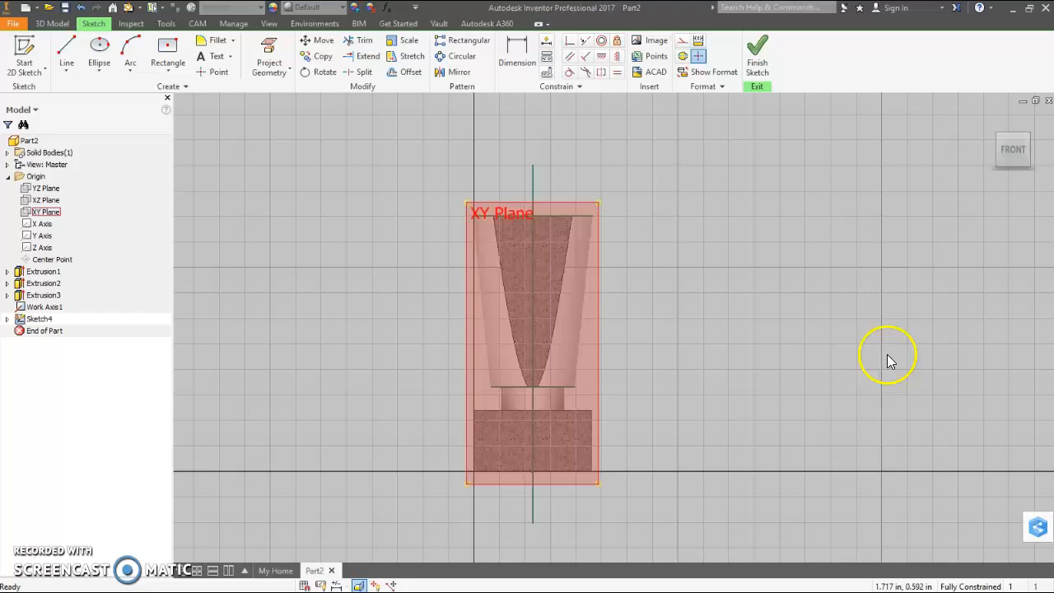
# - Draw a trapezoid outline around the figure, 1.200 across the top and 0.600 from the axis
pyautogui.click(25, 51)
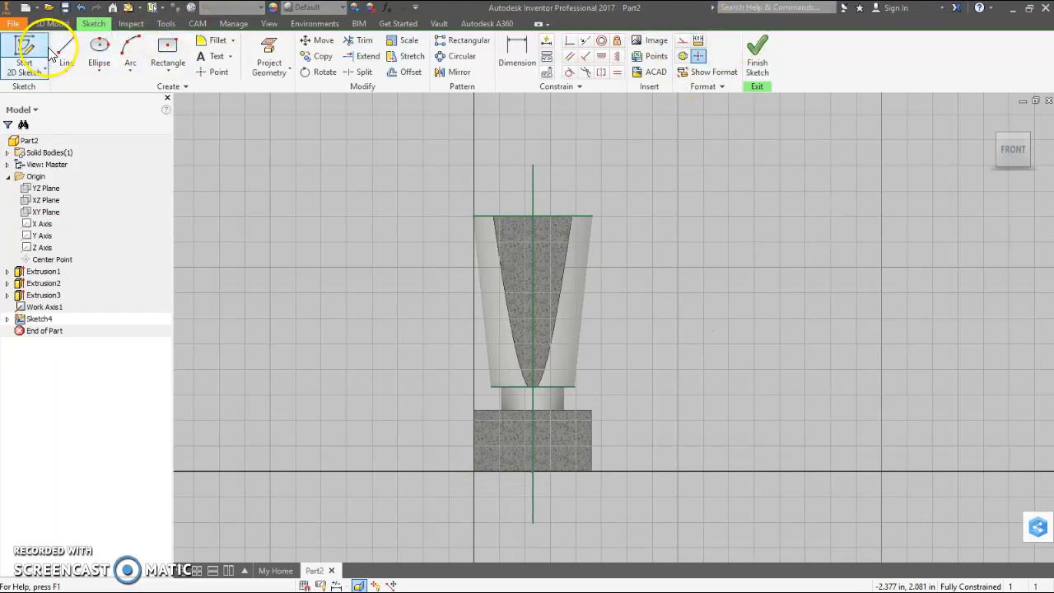
pyautogui.click(66, 50)
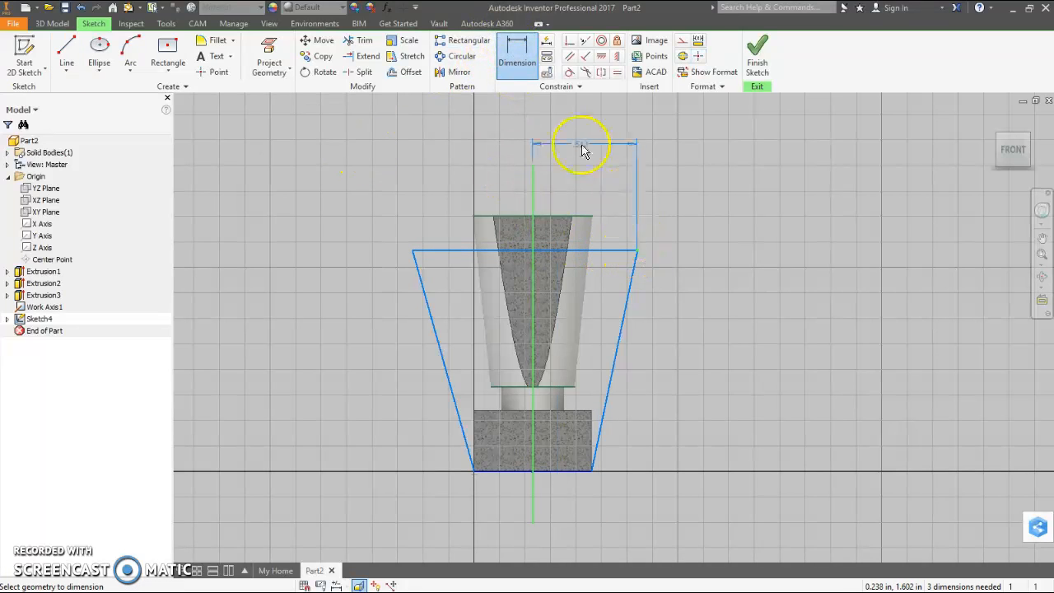
pyautogui.click(583, 140)
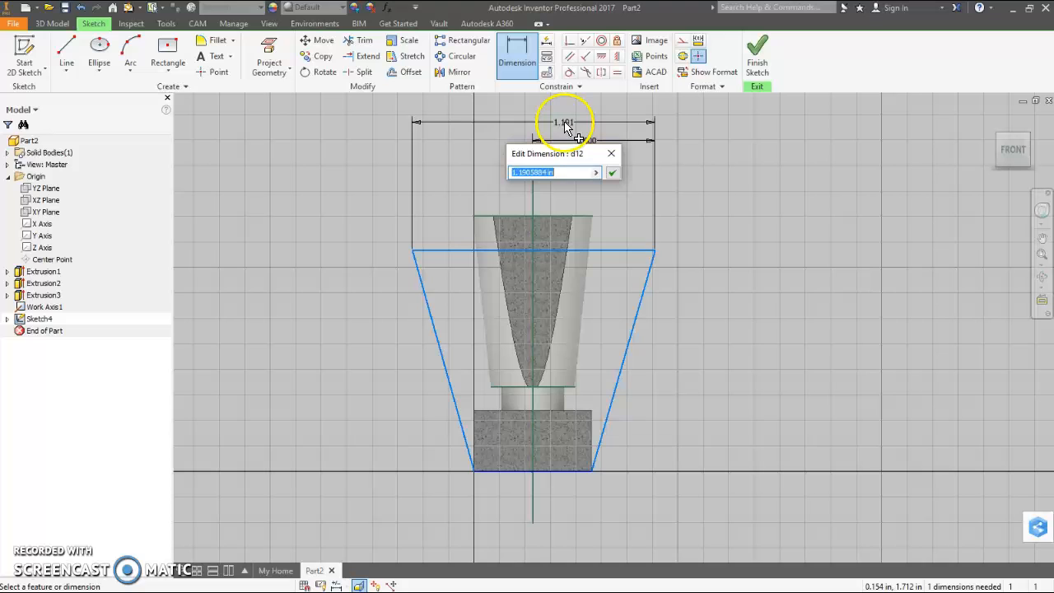
pyautogui.click(613, 172)
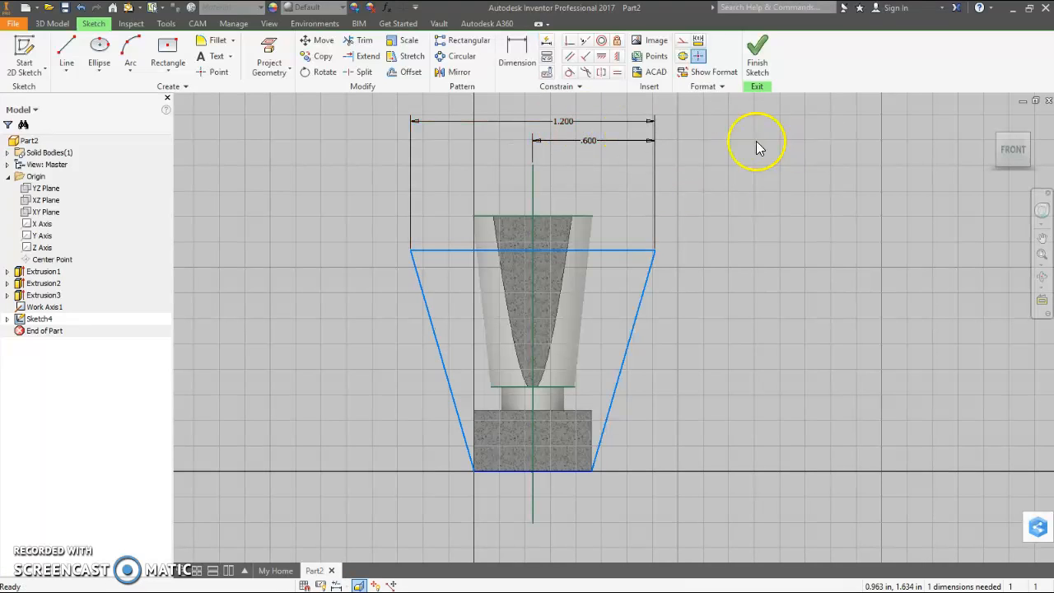
# - Draw a three-point arc across the top corners of the enclosing sketch, then finish Sketch4
pyautogui.click(130, 63)
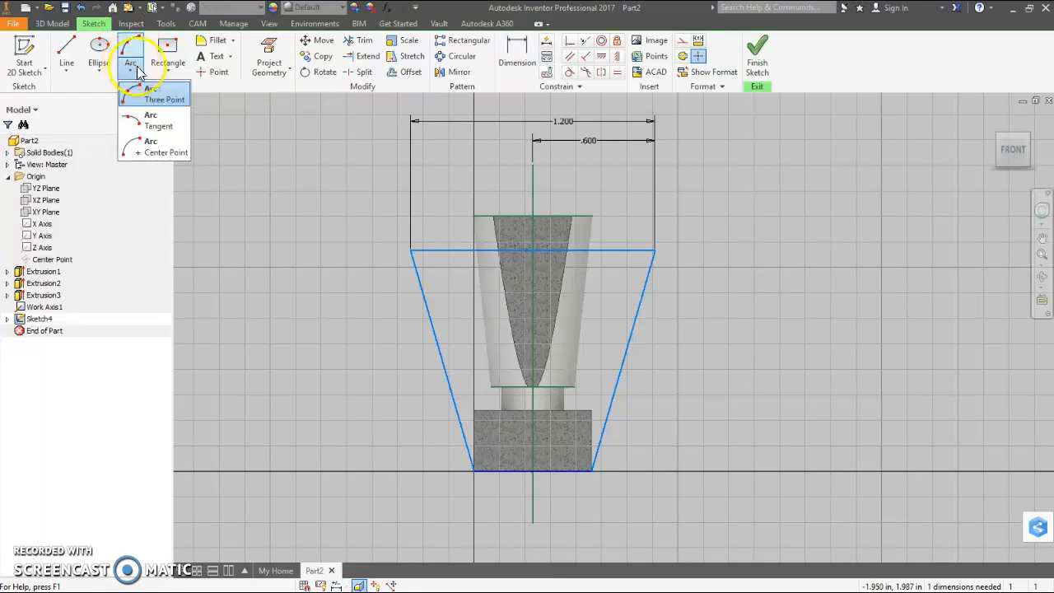
pyautogui.click(164, 95)
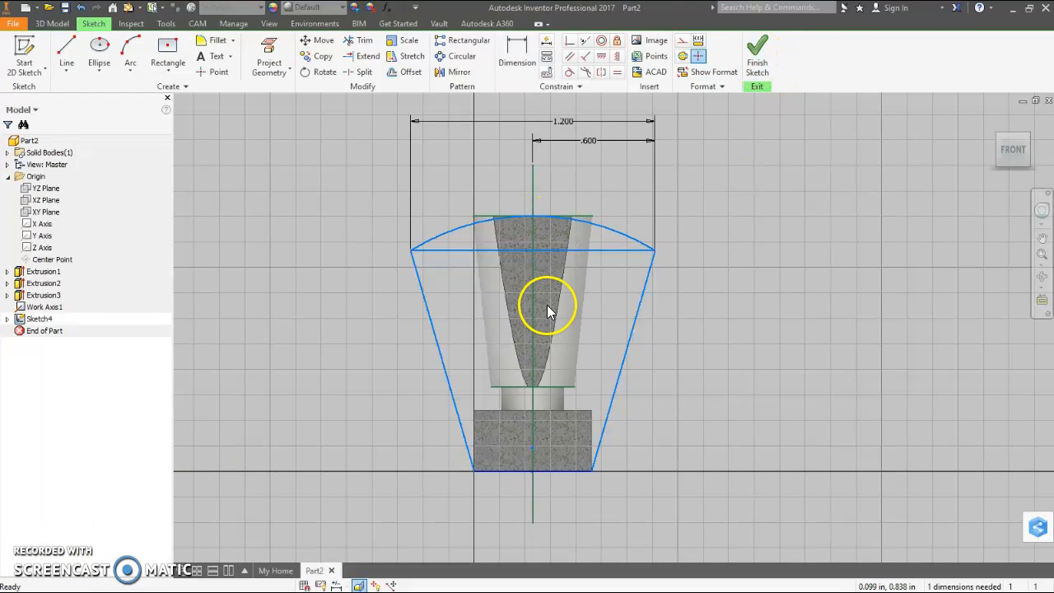
pyautogui.moveTo(558, 262)
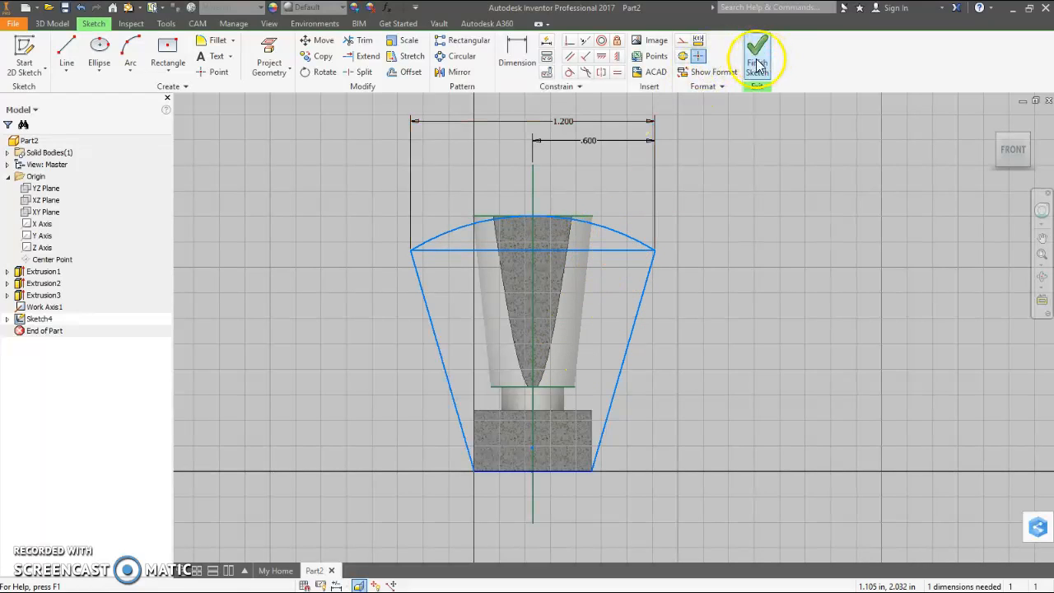
pyautogui.click(756, 58)
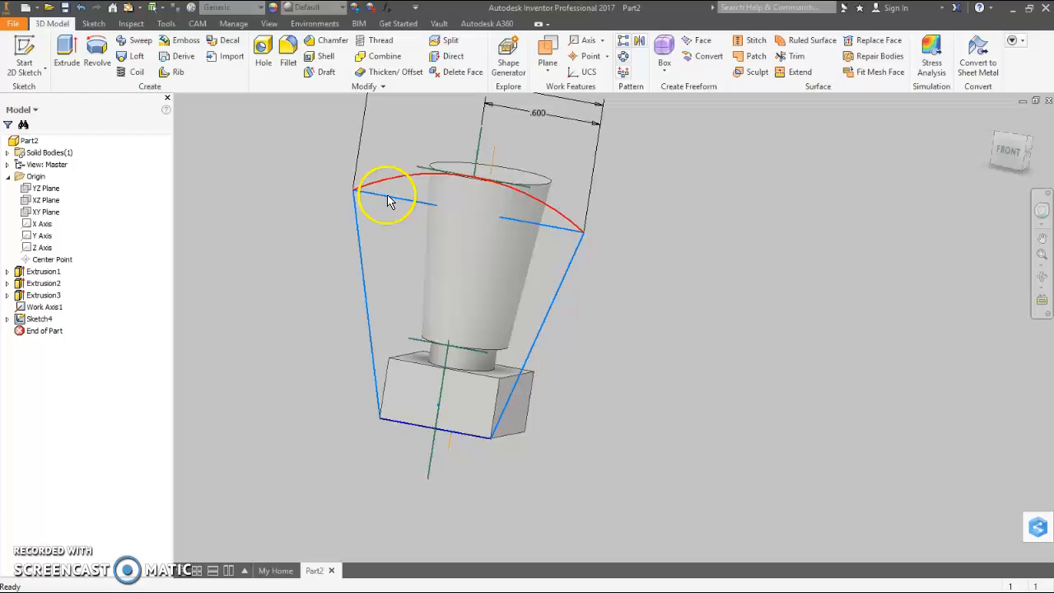
# - Extrude the enclosing sketch through All as an Intersect, then orbit to inspect the trim
pyautogui.click(65, 54)
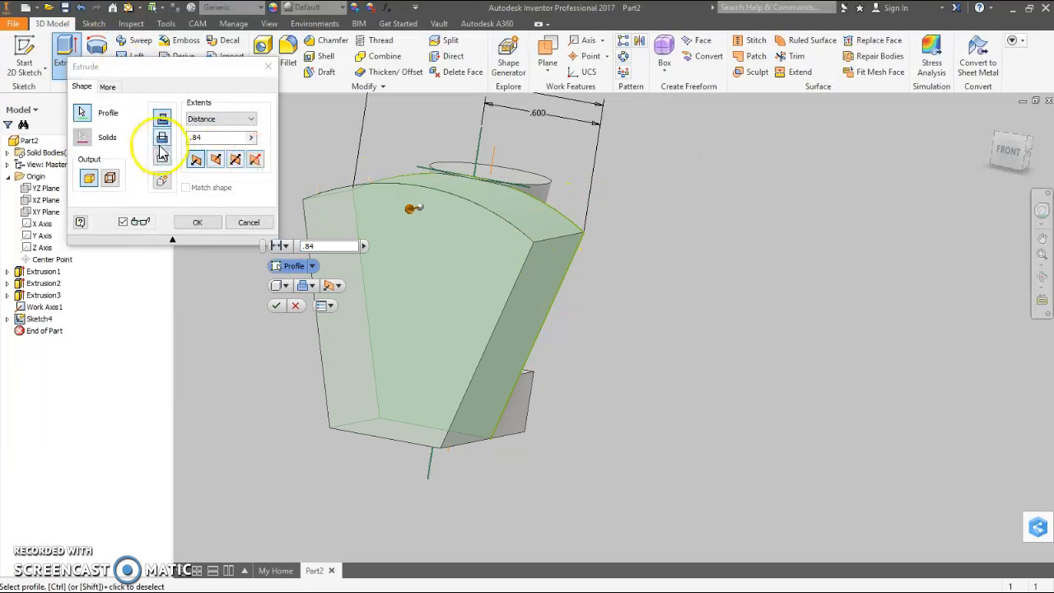
pyautogui.click(251, 117)
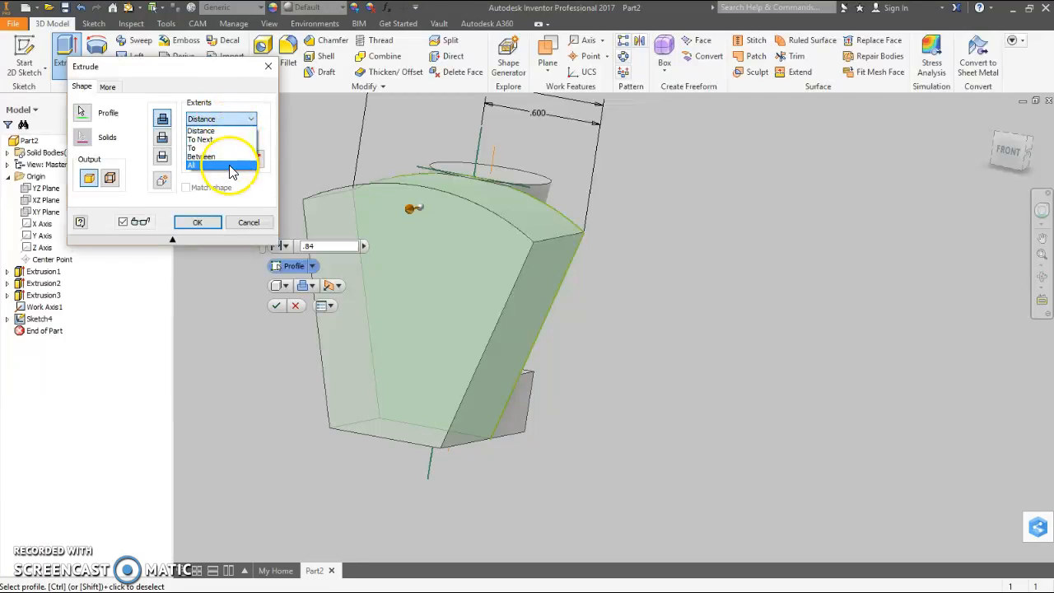
pyautogui.click(202, 165)
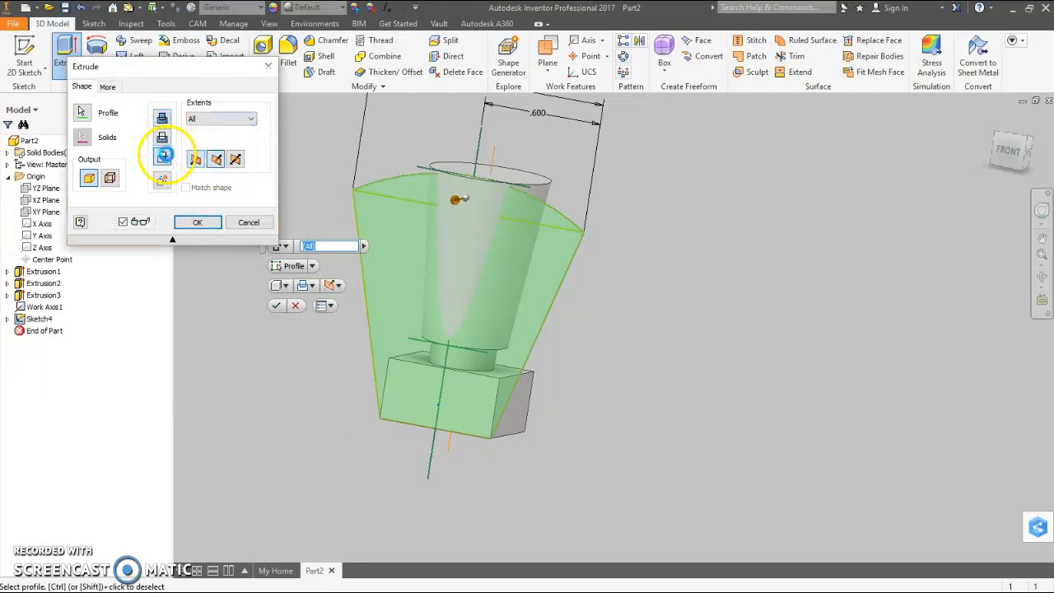
pyautogui.click(197, 222)
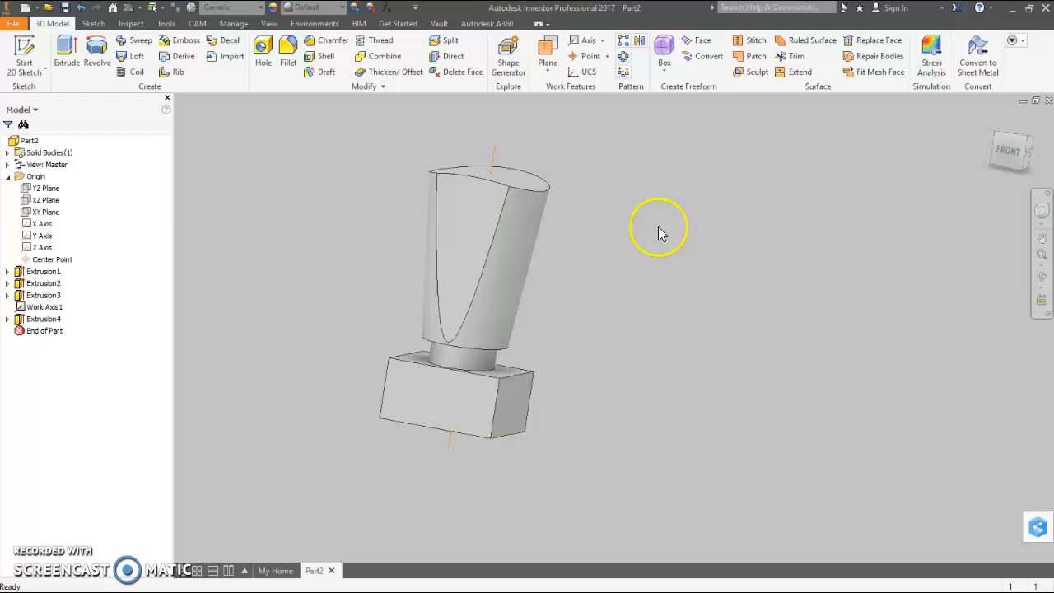
pyautogui.moveTo(659, 231); pyautogui.dragTo(614, 276)
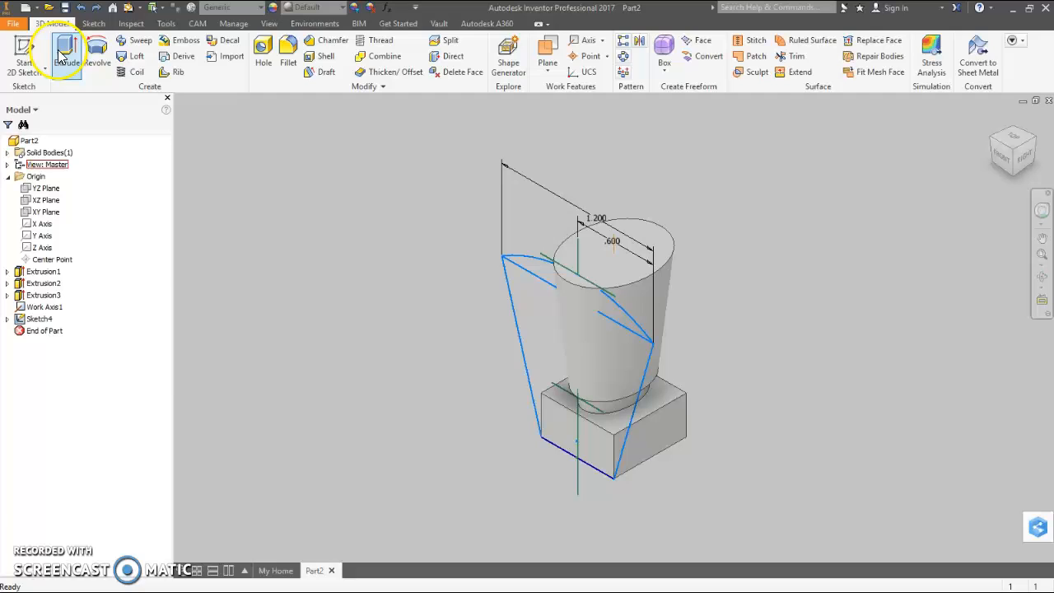
# - Intersect-extrude the enclosed sketch region through all, then orbit to check the curved shoulders
pyautogui.click(66, 54)
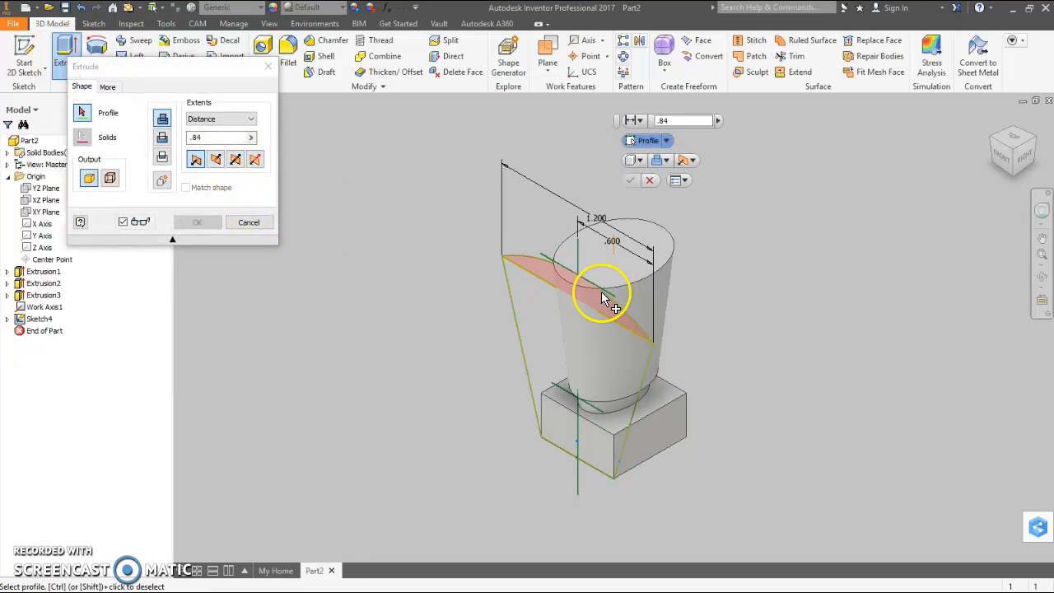
pyautogui.click(237, 159)
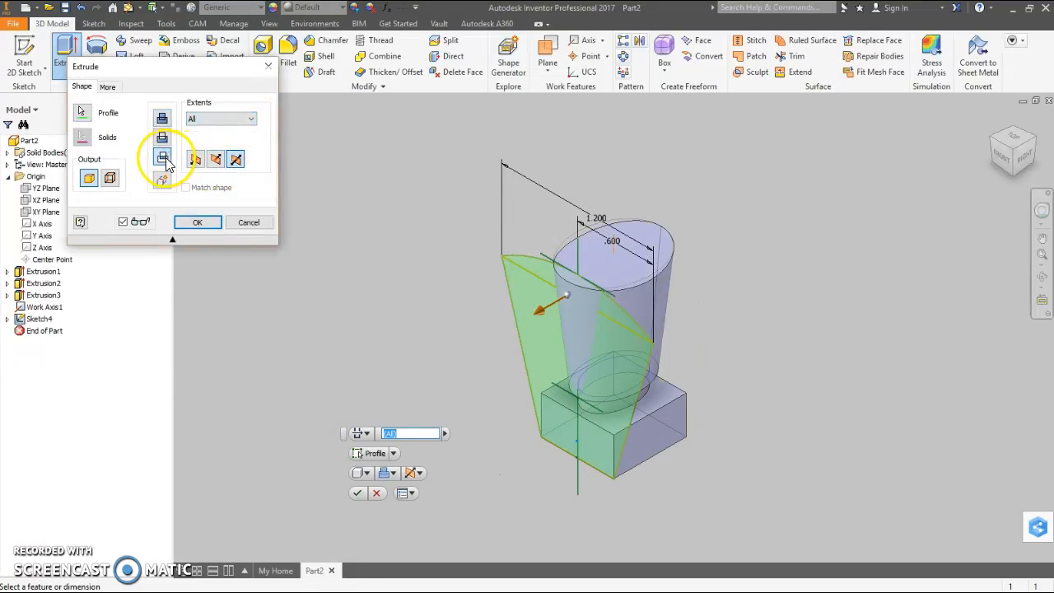
pyautogui.click(198, 222)
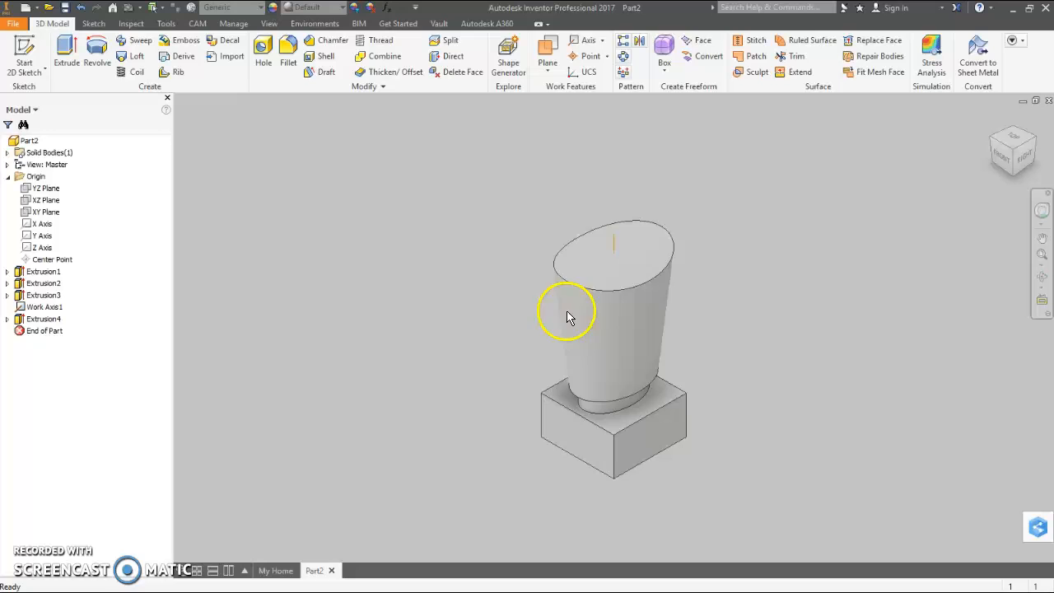
pyautogui.moveTo(566, 315); pyautogui.dragTo(853, 290)
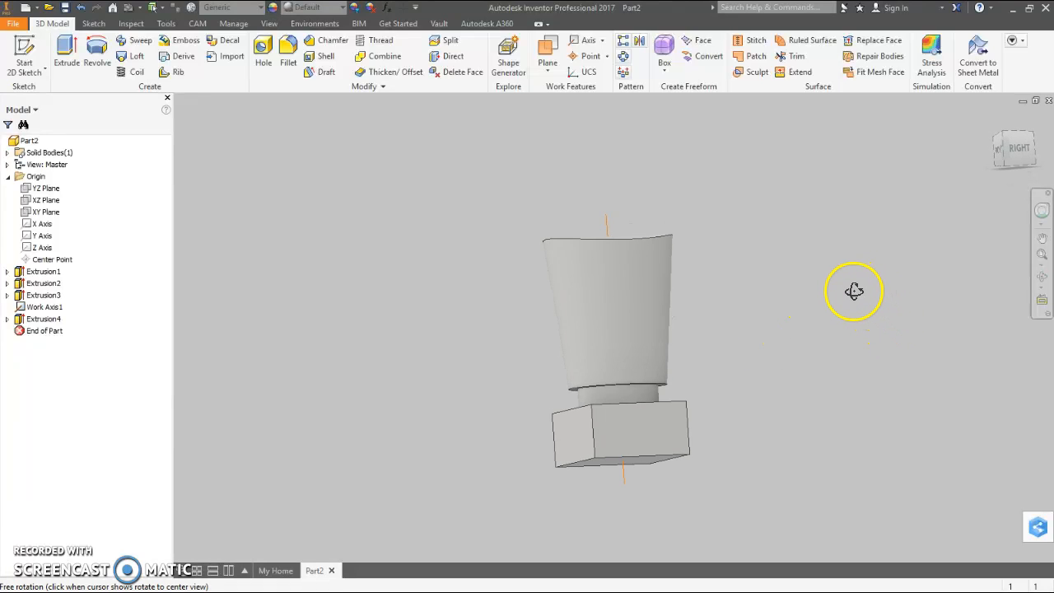
pyautogui.moveTo(854, 292); pyautogui.dragTo(918, 291)
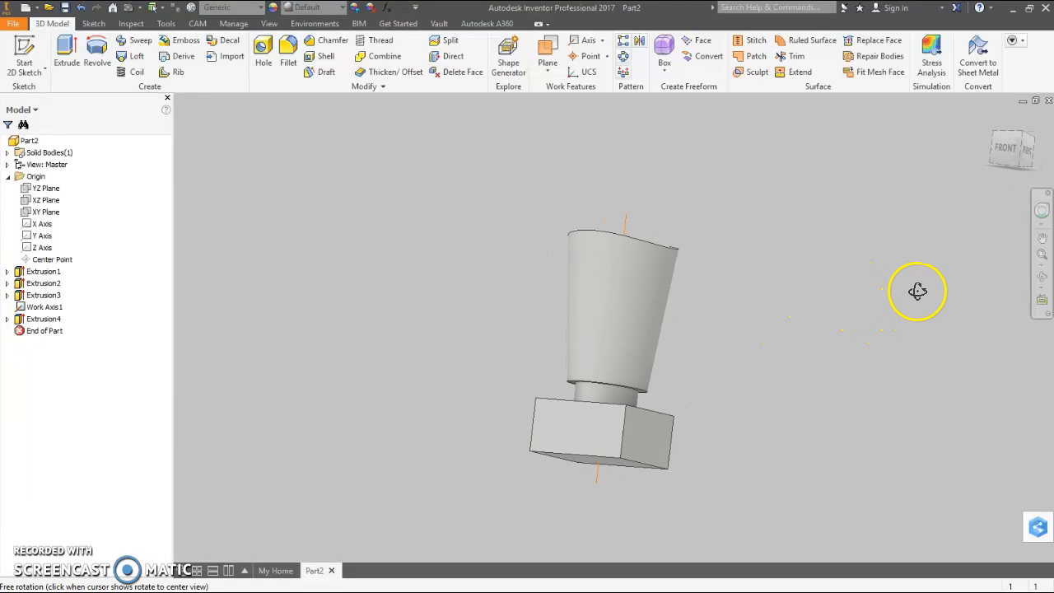
pyautogui.moveTo(917, 291); pyautogui.dragTo(906, 303)
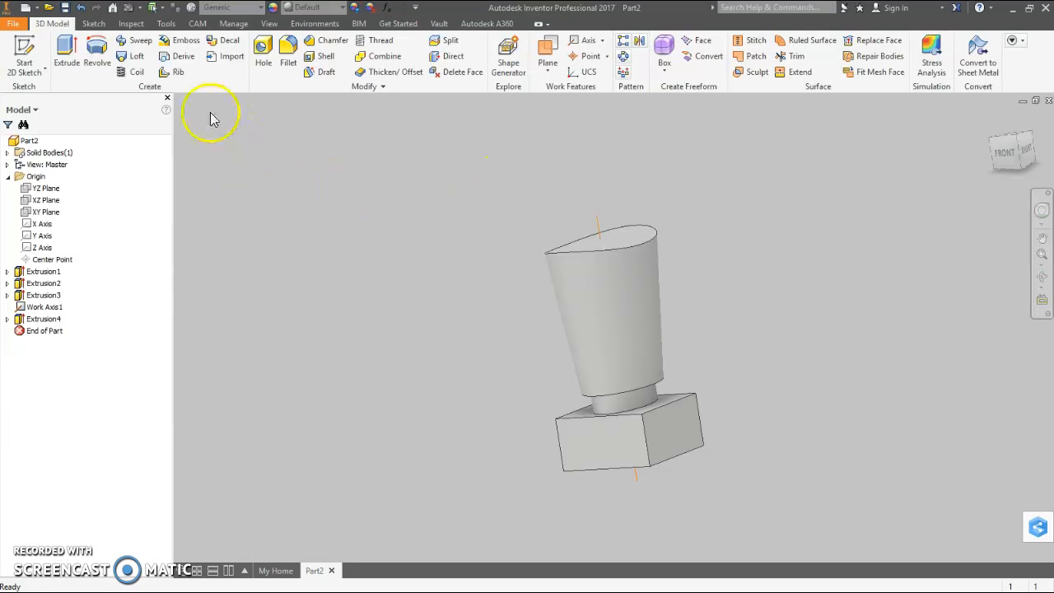
pyautogui.moveTo(519, 164)
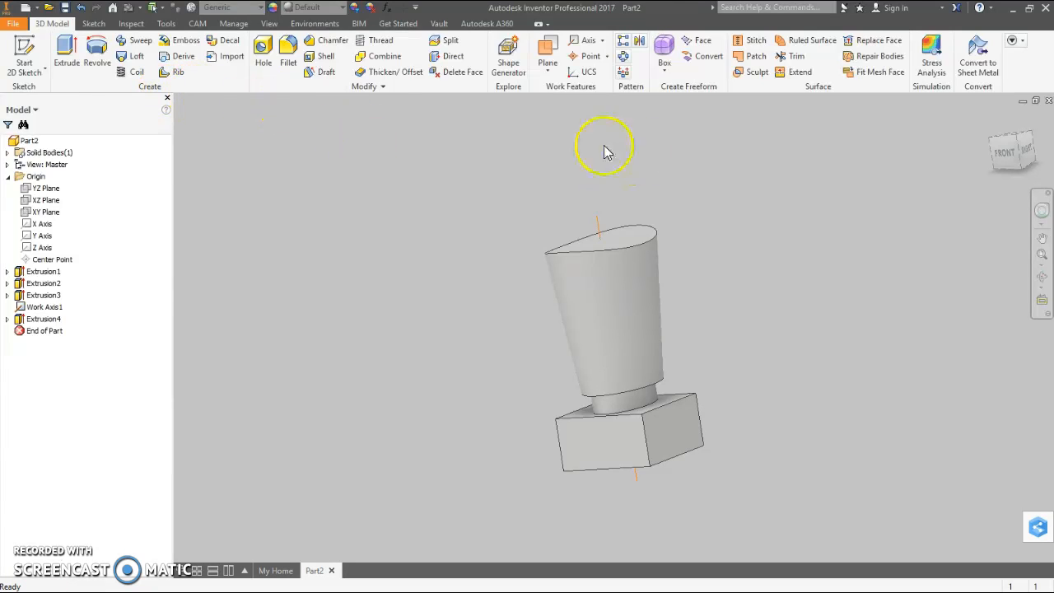
pyautogui.moveTo(595, 215)
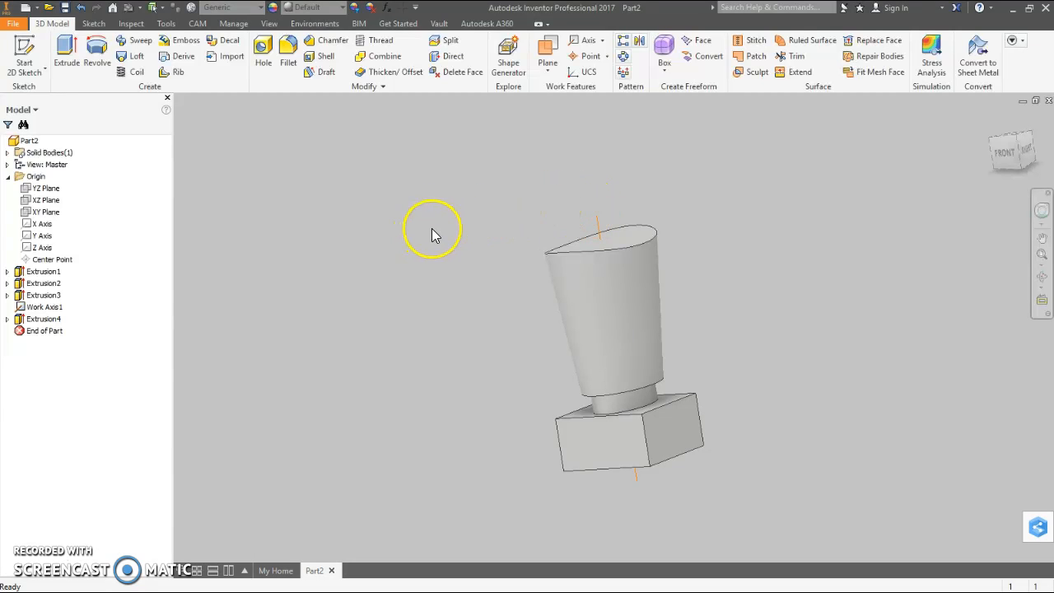
pyautogui.moveTo(66, 206)
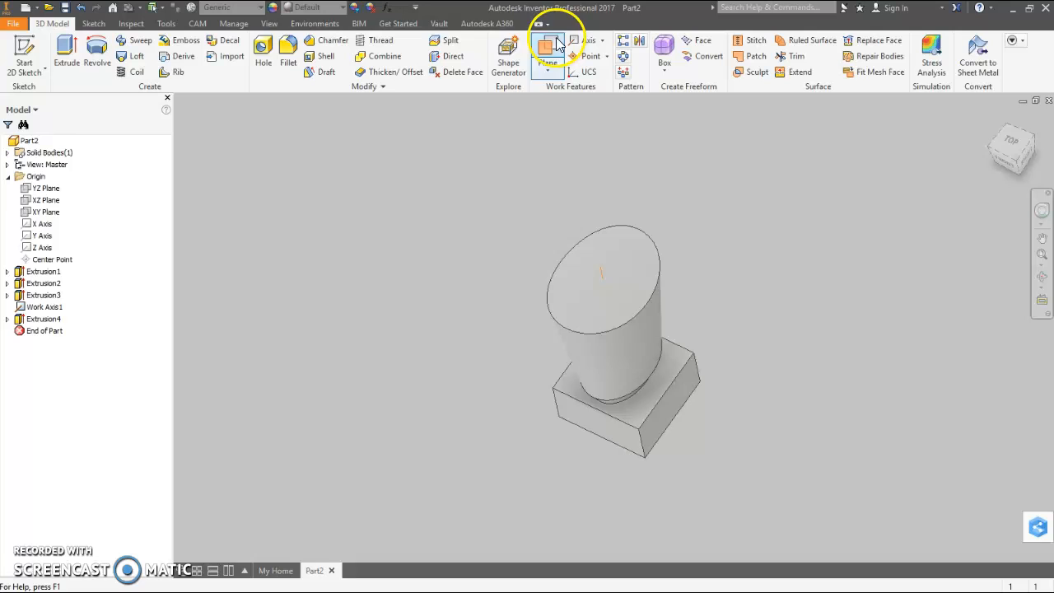
# - Create Work Plane1 midway between the base block's end faces, then select the XY Plane
pyautogui.click(548, 63)
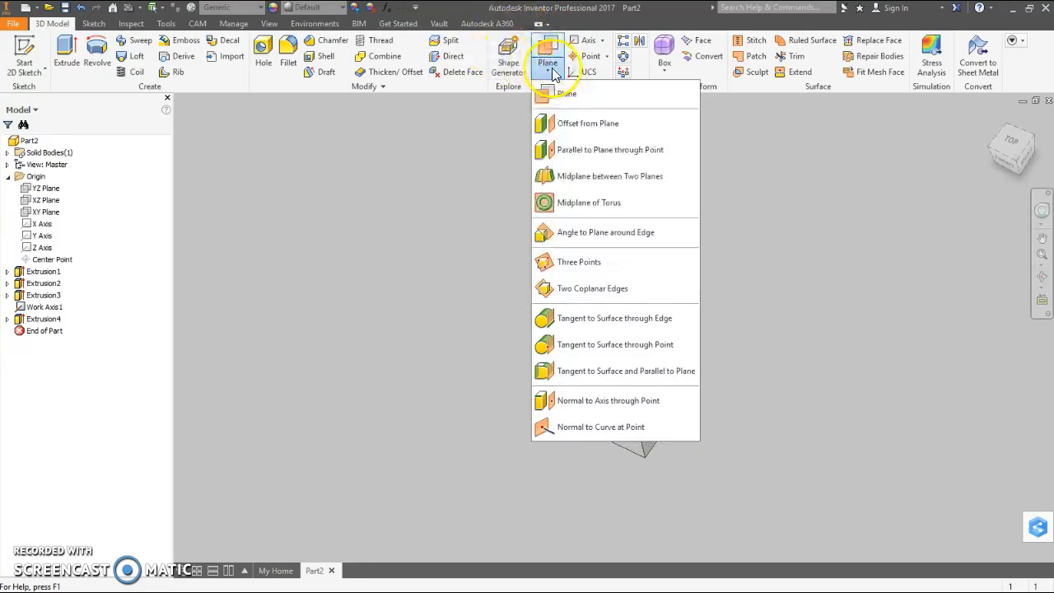
pyautogui.moveTo(616, 176)
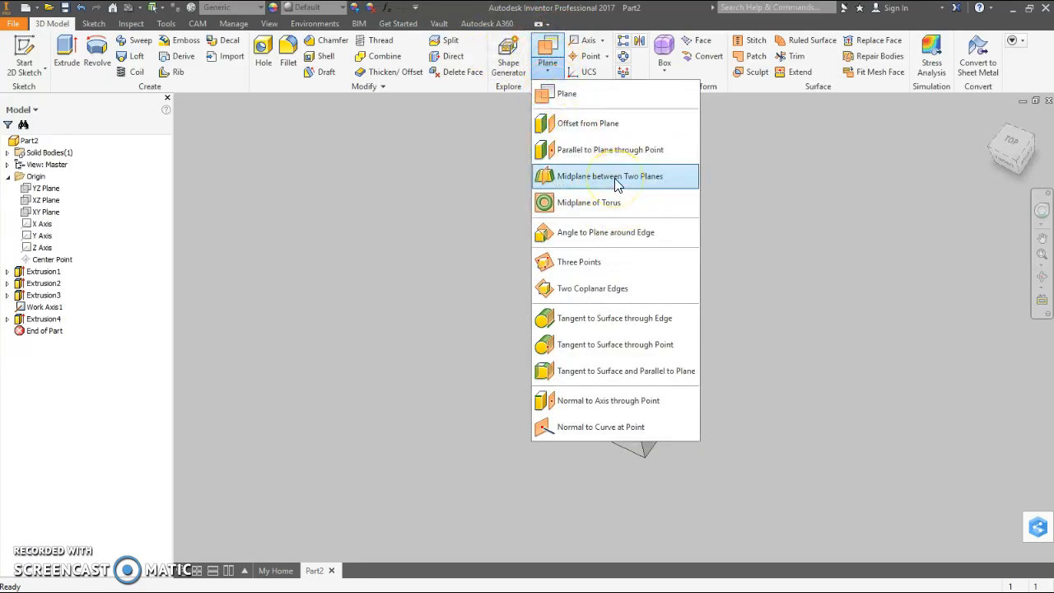
pyautogui.click(609, 175)
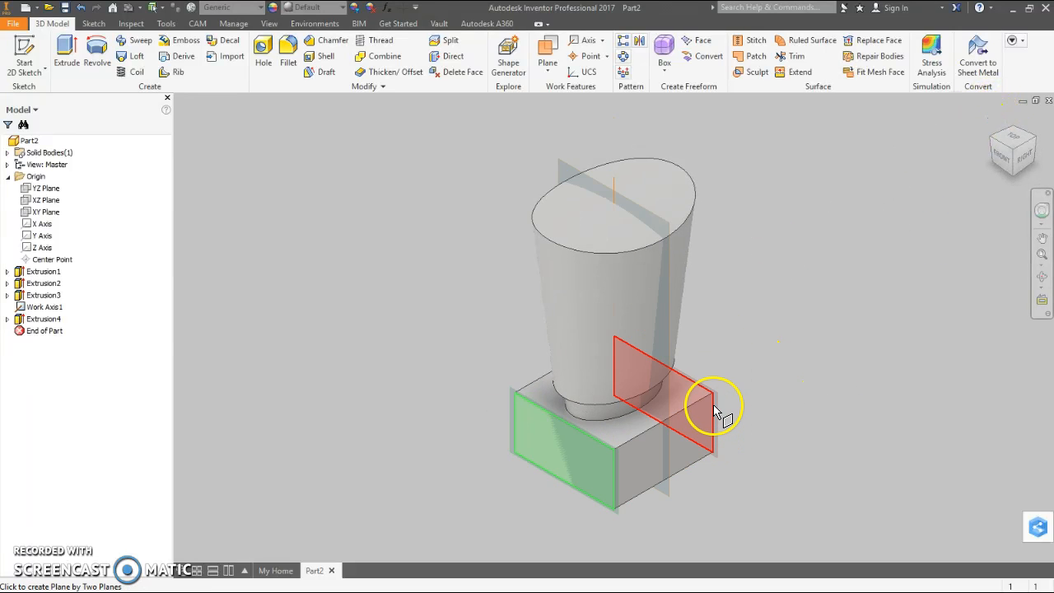
pyautogui.click(708, 404)
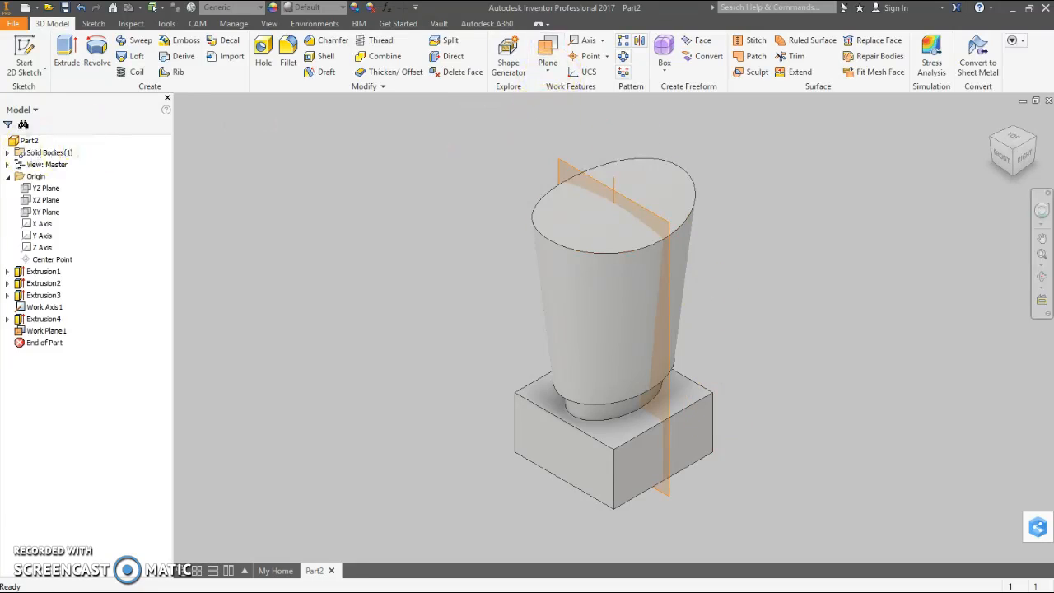
pyautogui.click(46, 212)
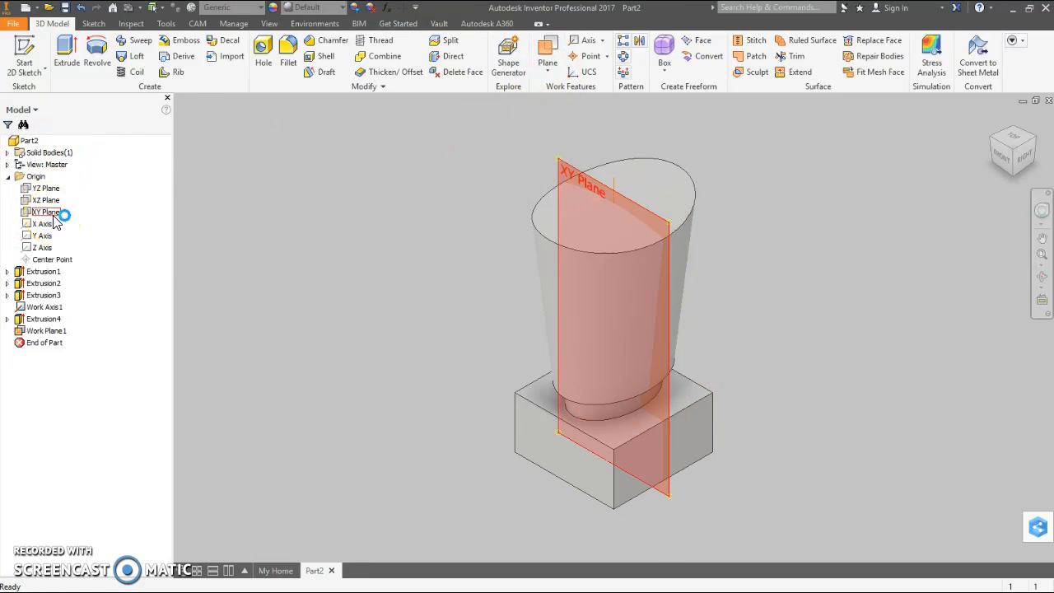
pyautogui.rightClick(45, 211)
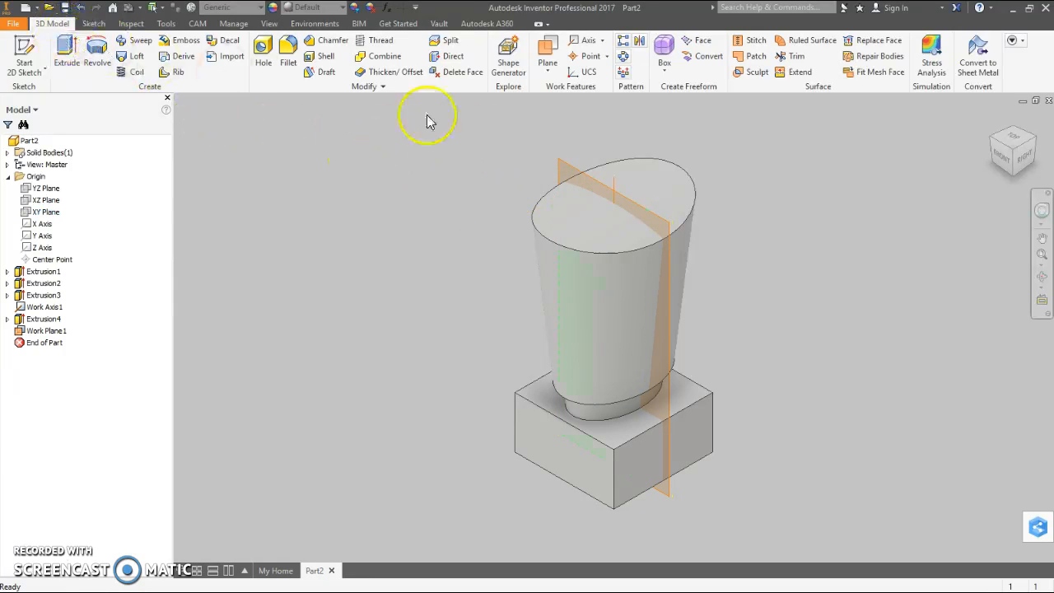
pyautogui.moveTo(404, 218)
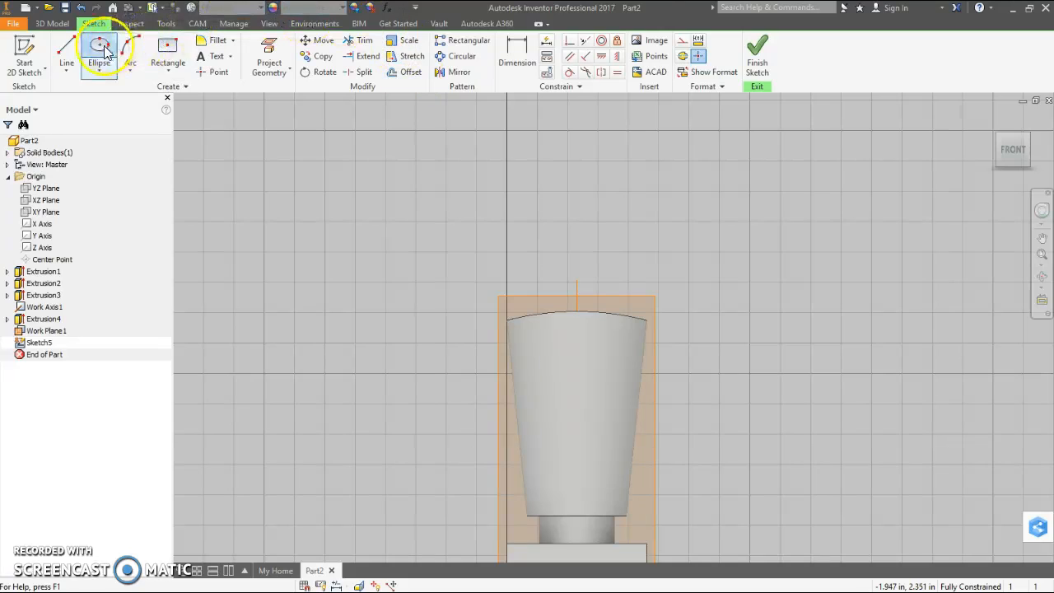
# - In Sketch5, project the body's top edge and draw a vertical line upward
pyautogui.click(98, 49)
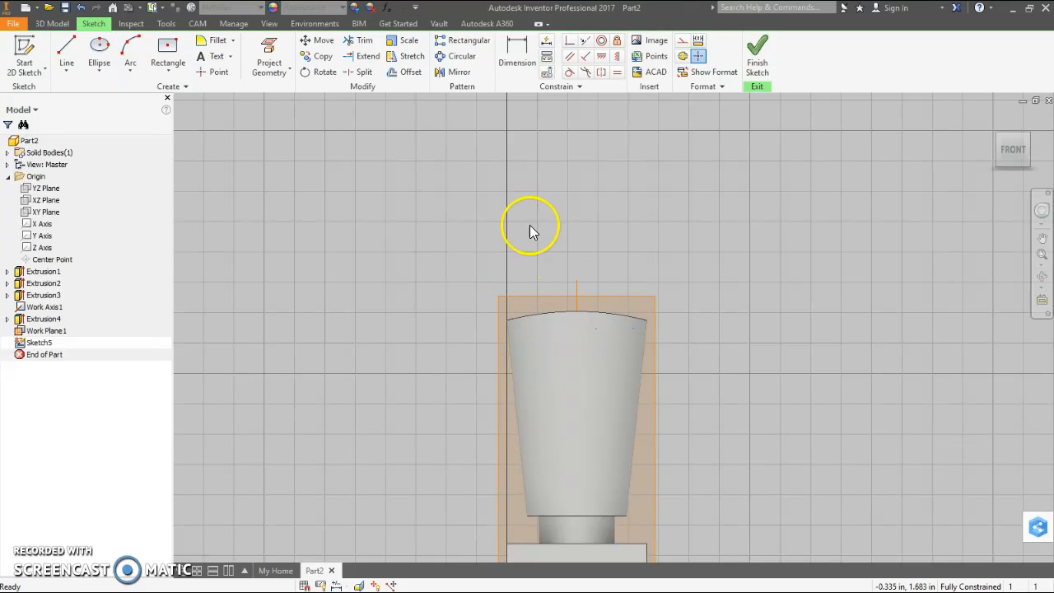
pyautogui.click(98, 51)
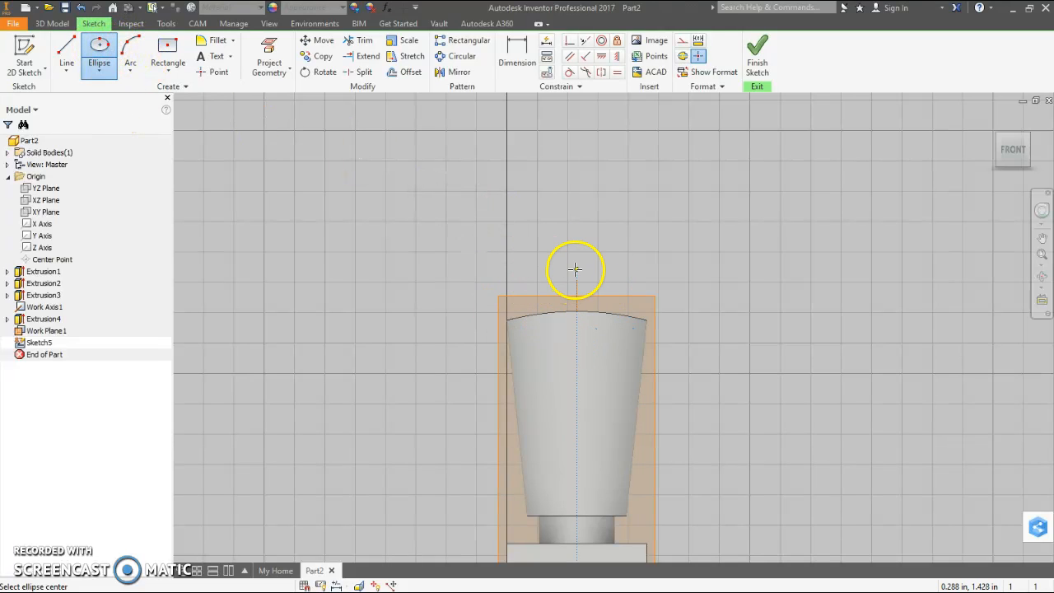
pyautogui.click(575, 270)
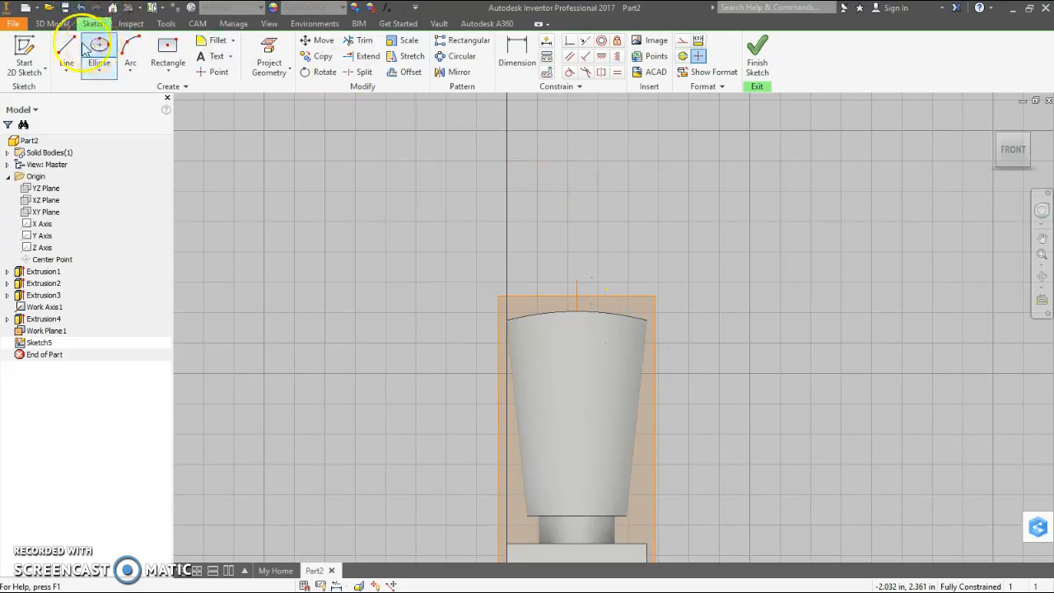
pyautogui.click(66, 51)
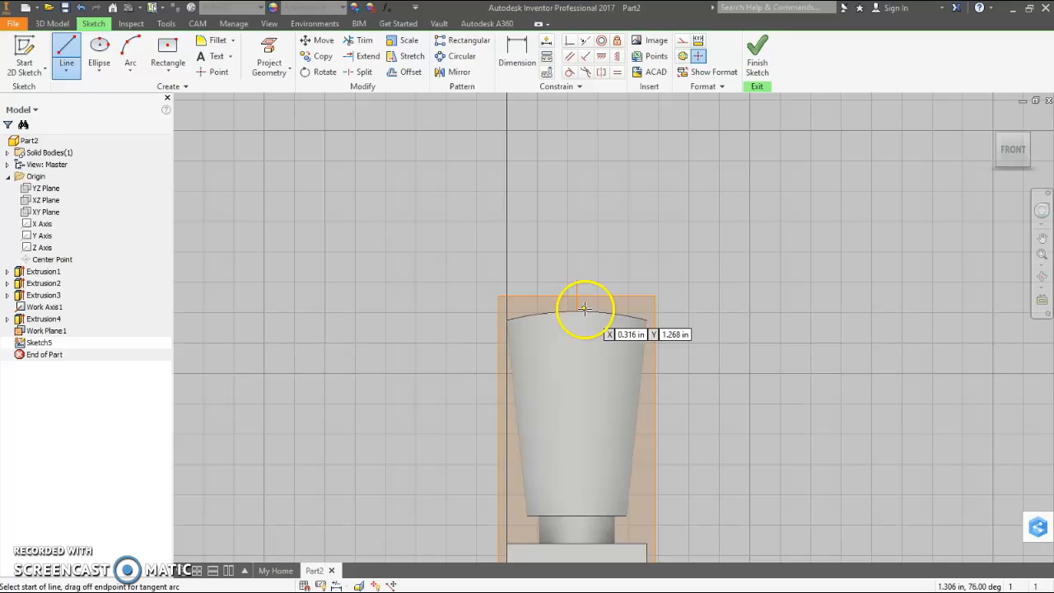
pyautogui.moveTo(576, 311)
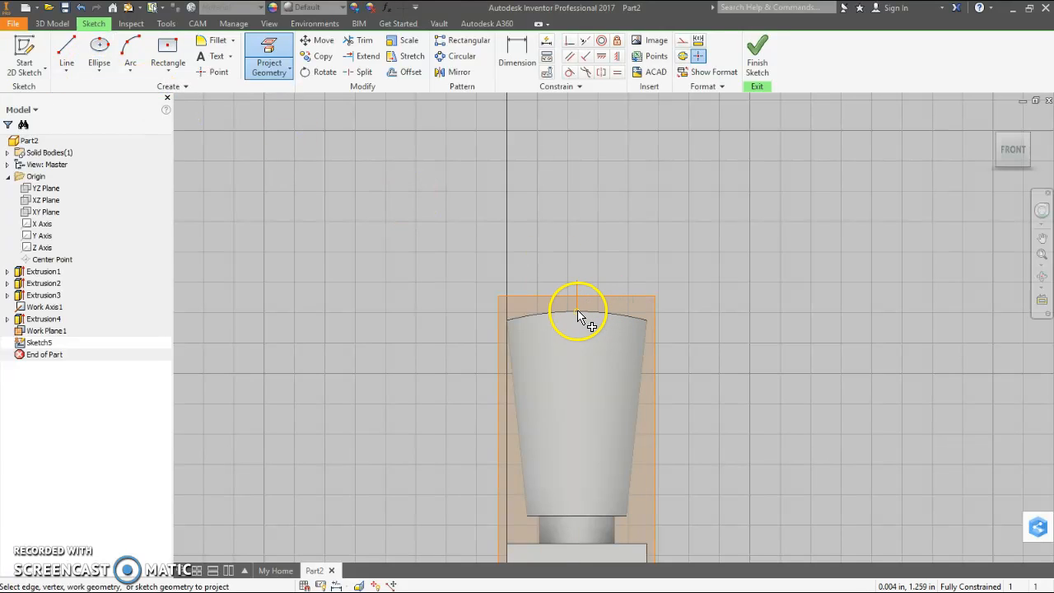
pyautogui.click(66, 54)
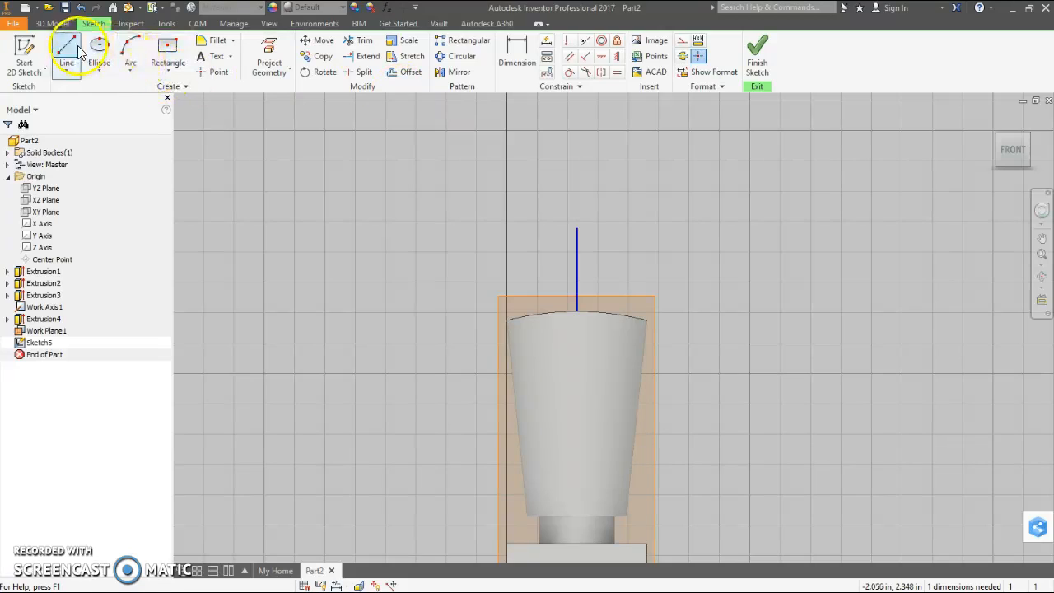
# - Close the rectangular head profile, round its outer corners with 0.125 in fillets, and finish
pyautogui.click(67, 55)
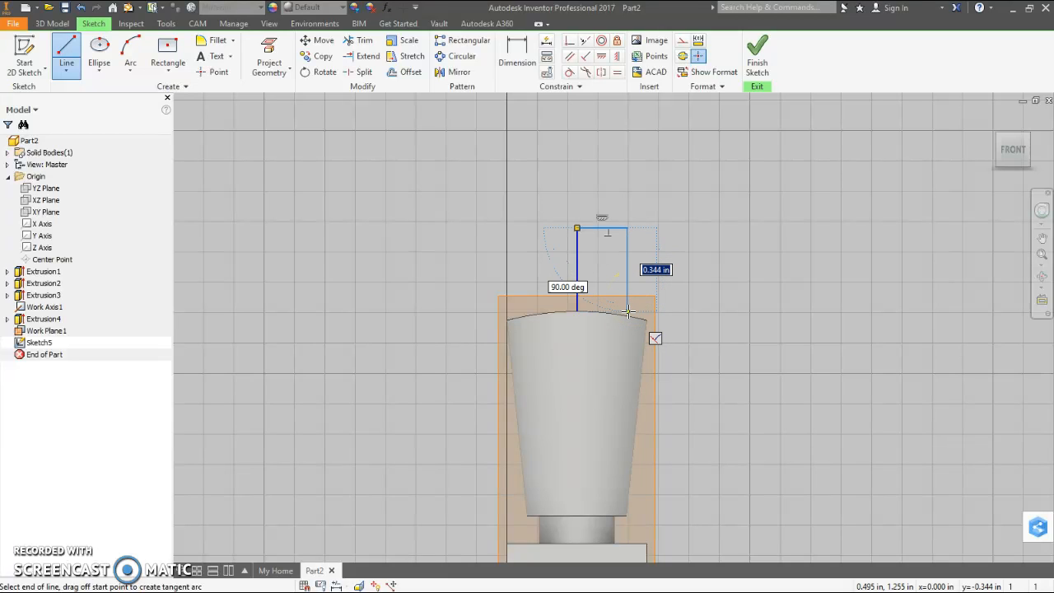
pyautogui.click(576, 311)
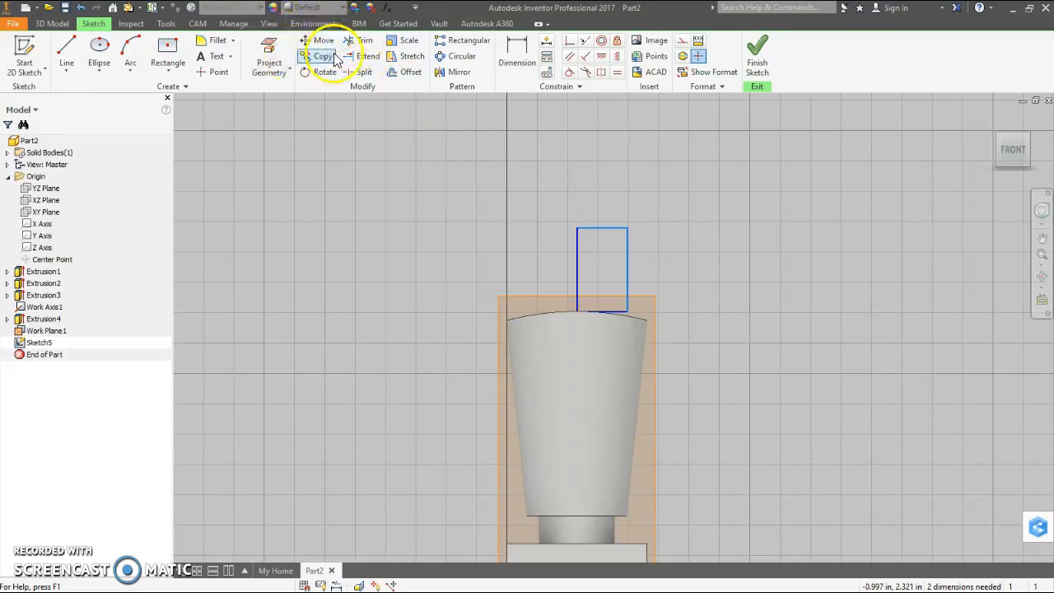
pyautogui.click(218, 40)
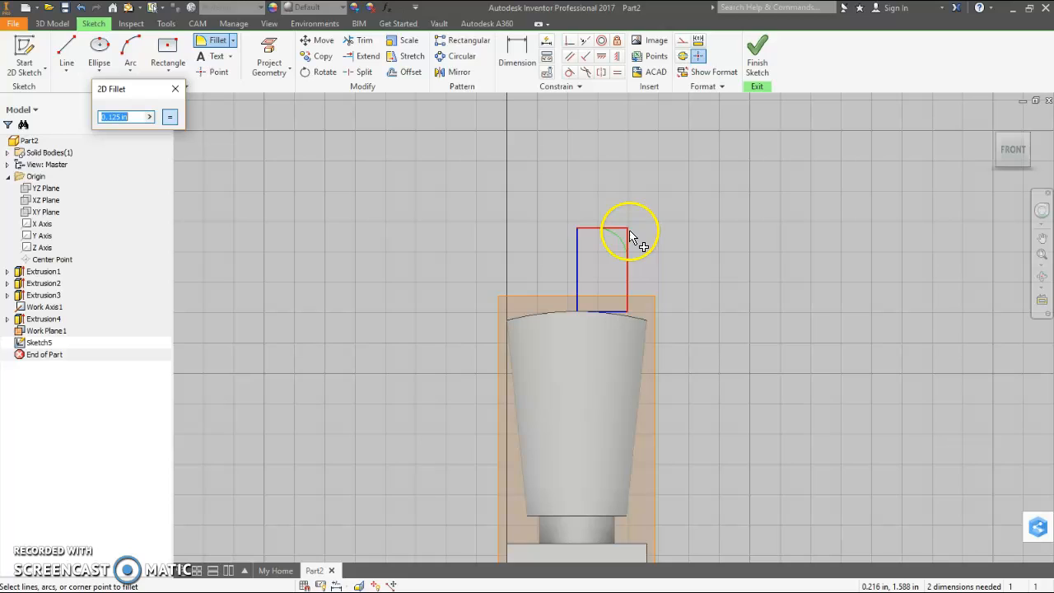
pyautogui.click(627, 238)
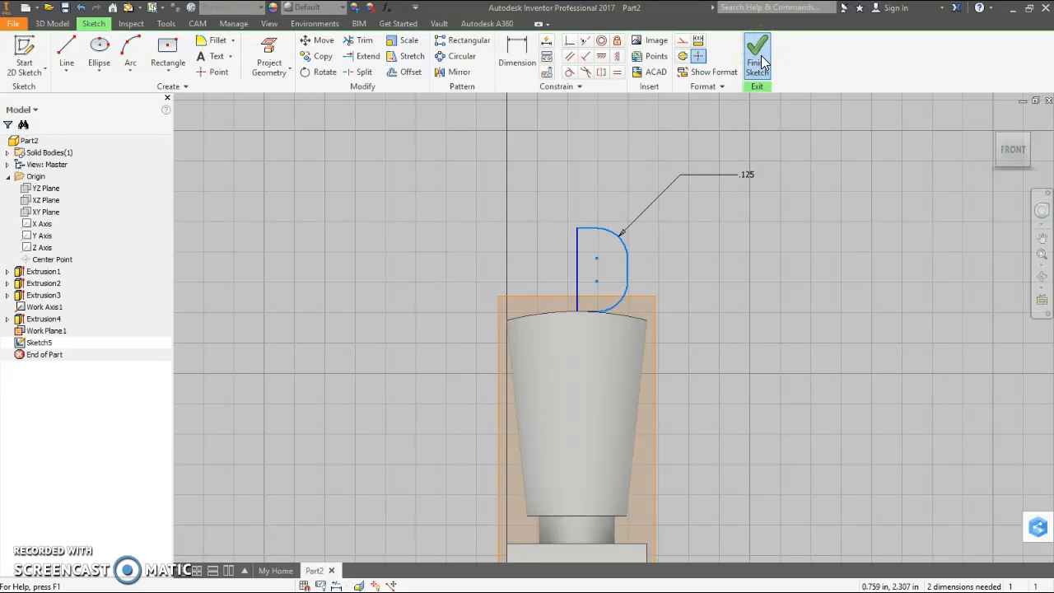
pyautogui.click(756, 54)
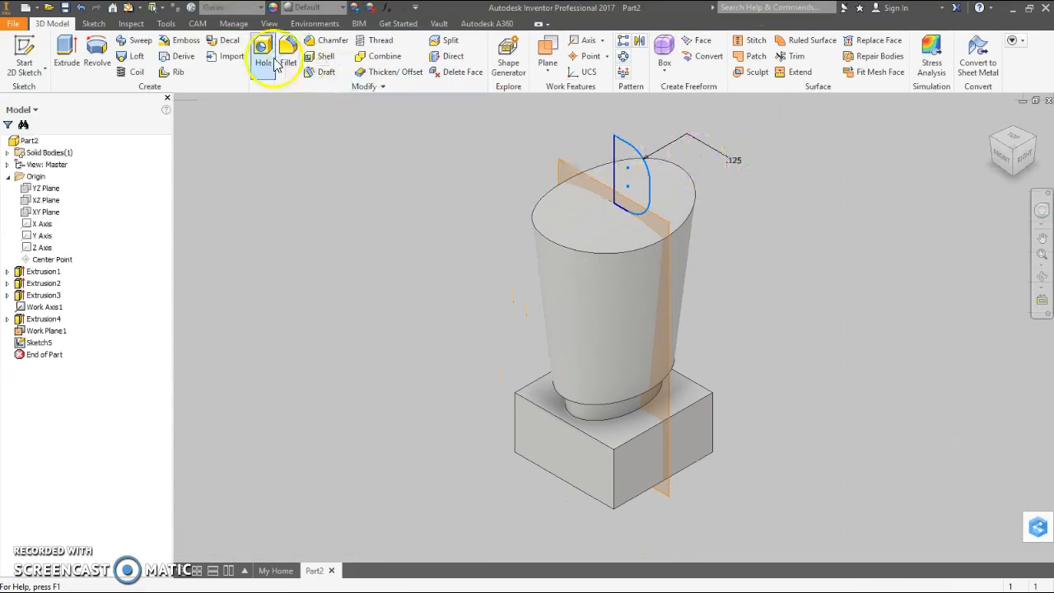
# - Revolve the profile fully about the vertical line into a round head, then orbit to inspect
pyautogui.click(97, 51)
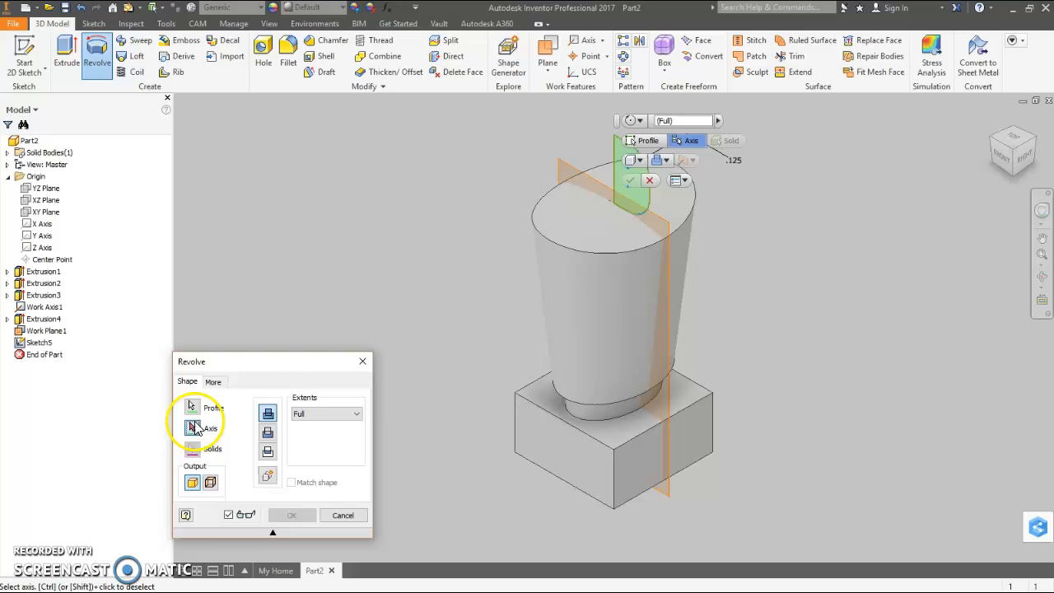
pyautogui.click(192, 427)
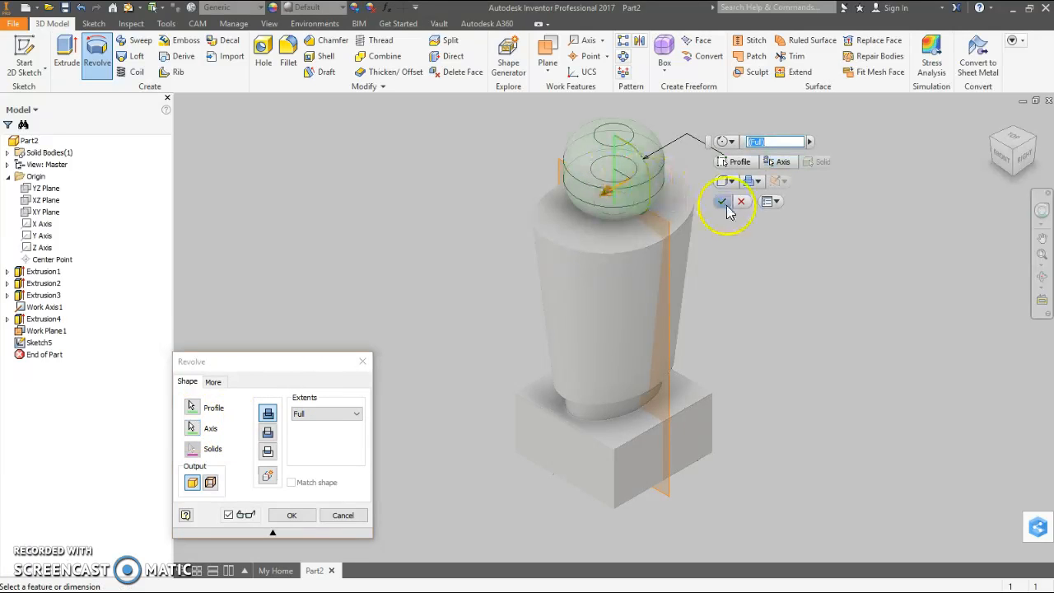
pyautogui.click(723, 202)
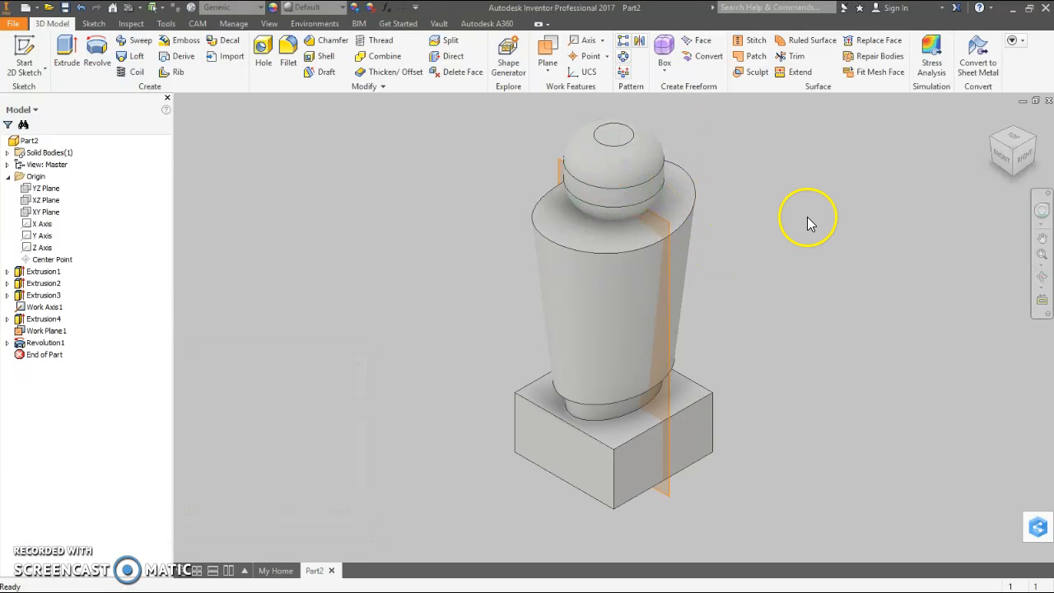
pyautogui.moveTo(807, 218); pyautogui.dragTo(875, 276)
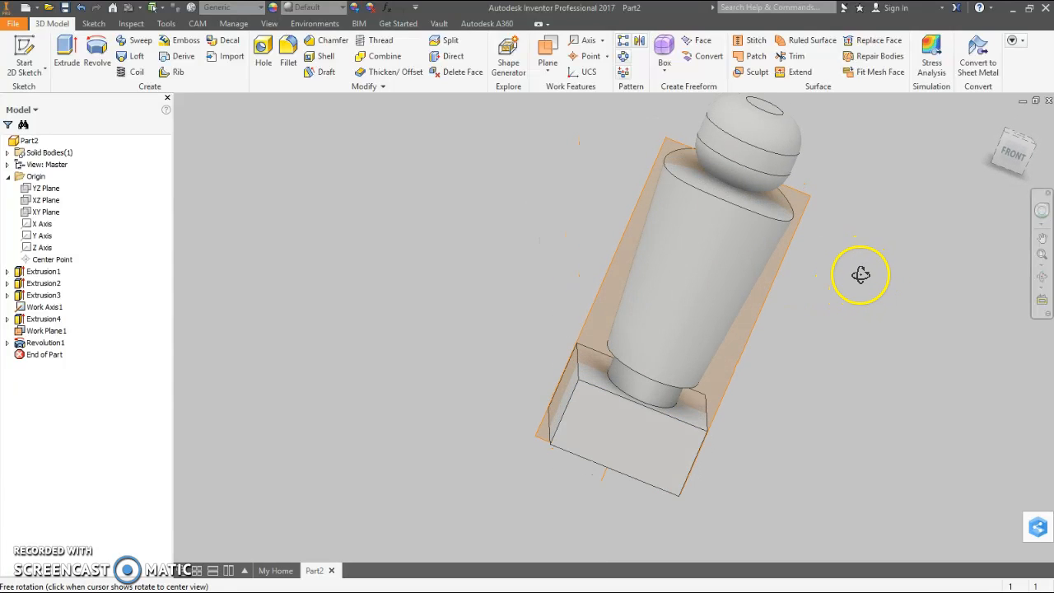
pyautogui.moveTo(860, 275); pyautogui.dragTo(857, 218)
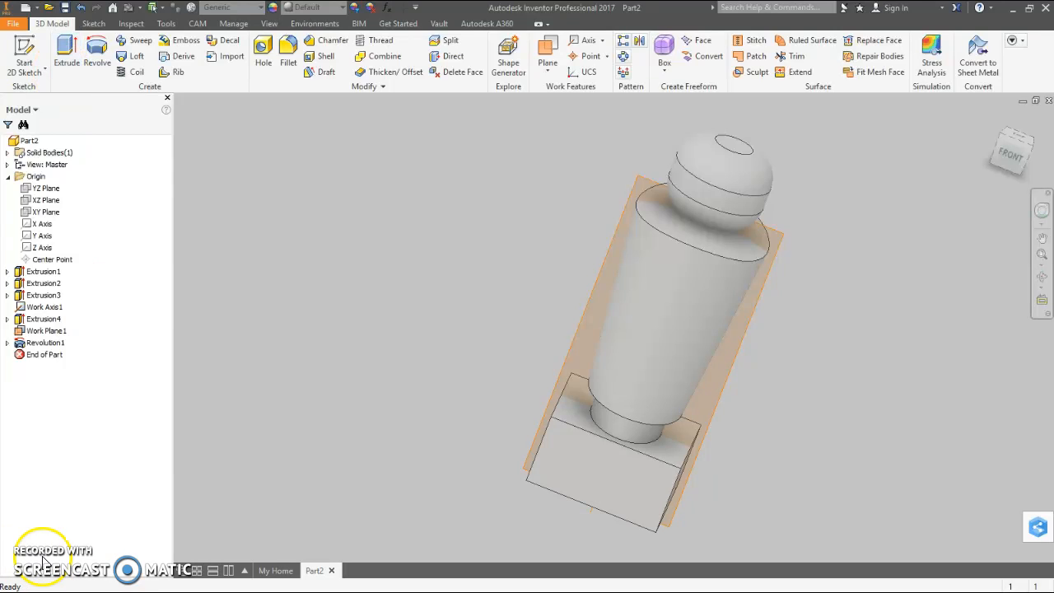
pyautogui.click(14, 23)
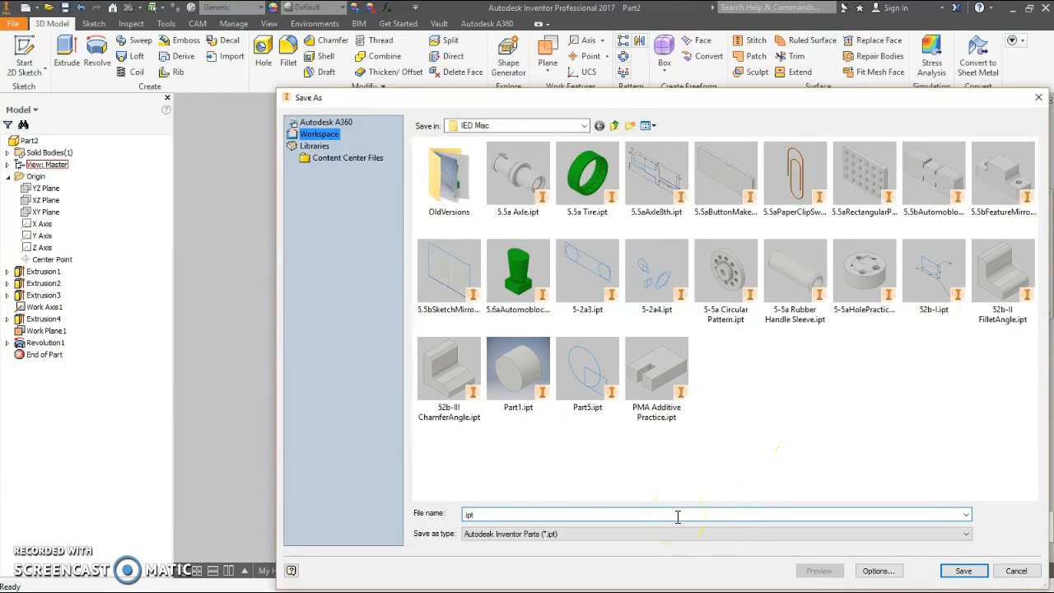
# - Start typing the part's file name in the Save As dialog
pyautogui.write('t')
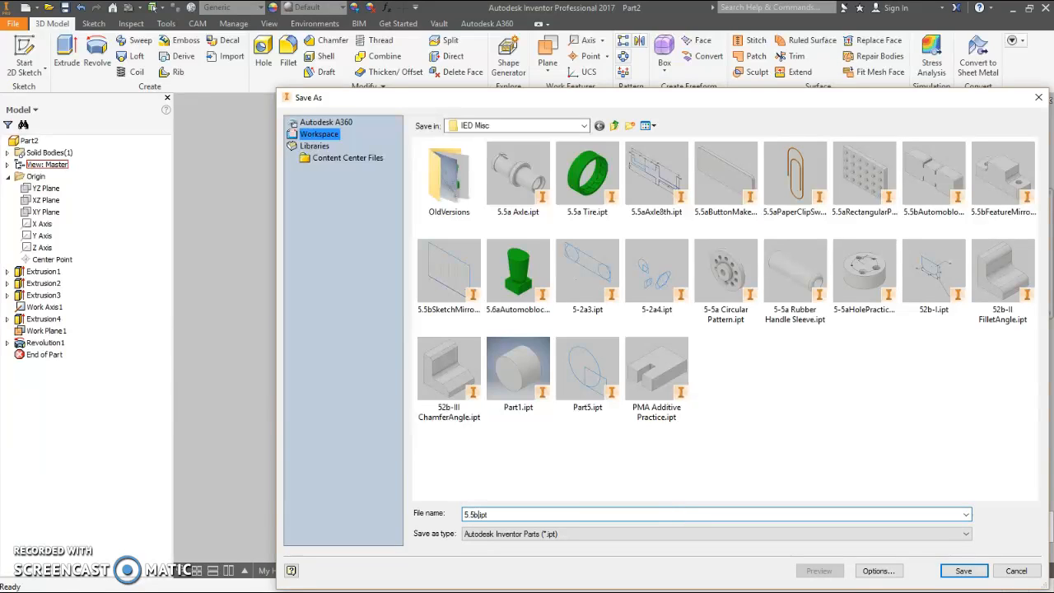
pyautogui.write('Au')
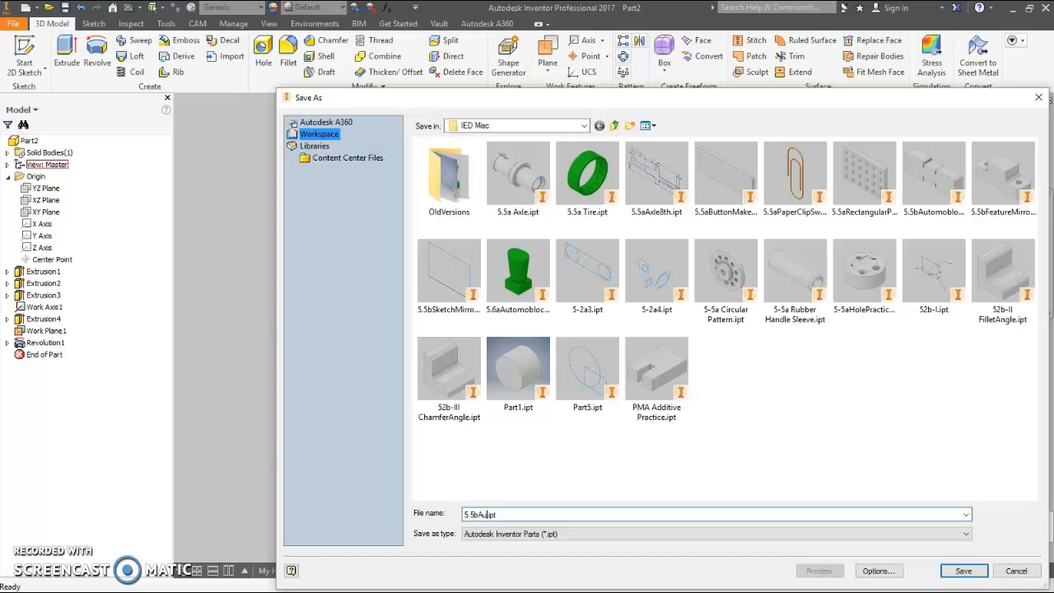